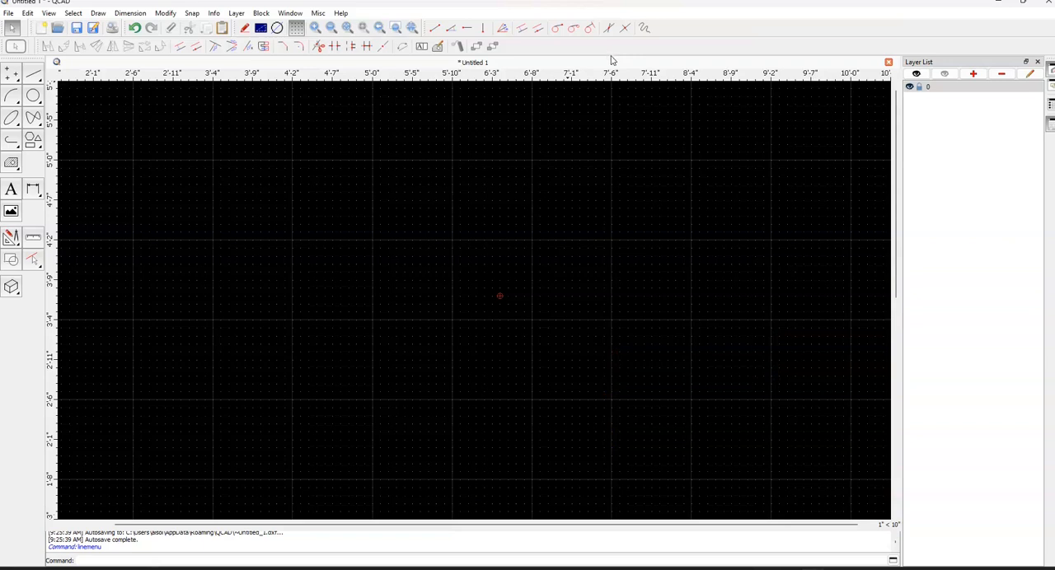
{"action": "mouse_move", "coordinate": [583, 119]}
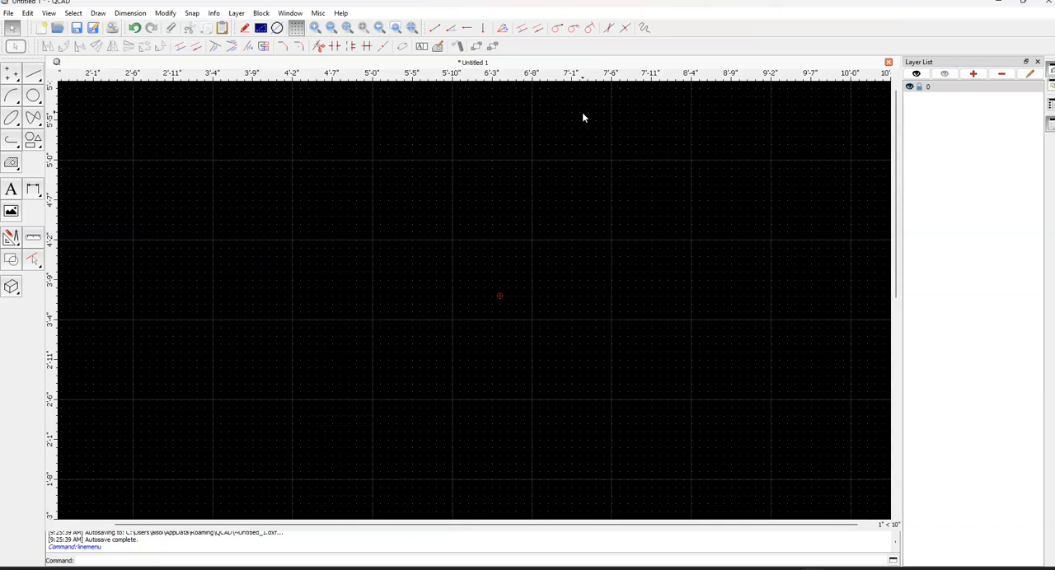
{"action": "mouse_move", "coordinate": [515, 132]}
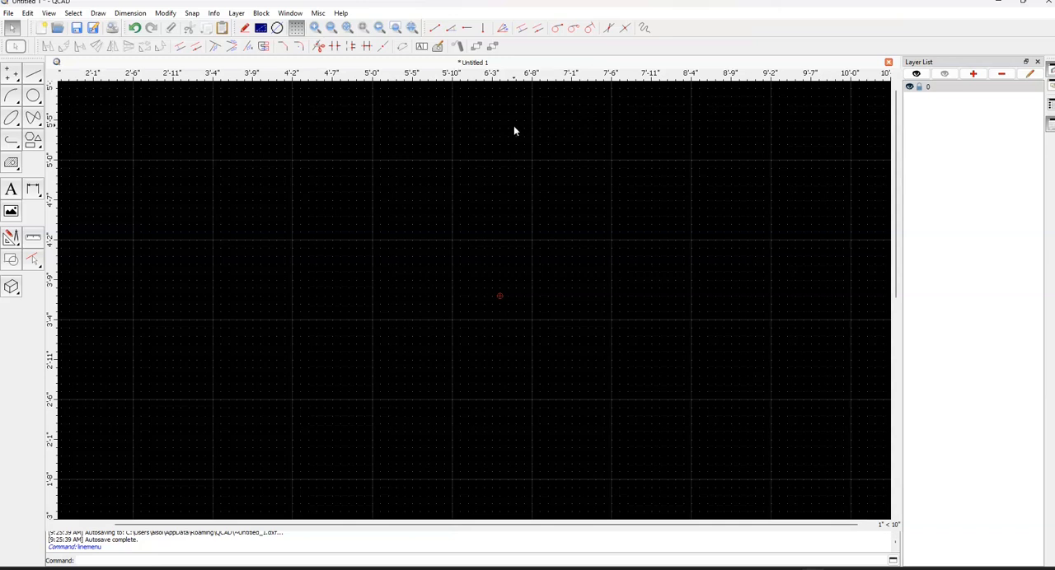
{"action": "mouse_move", "coordinate": [373, 135]}
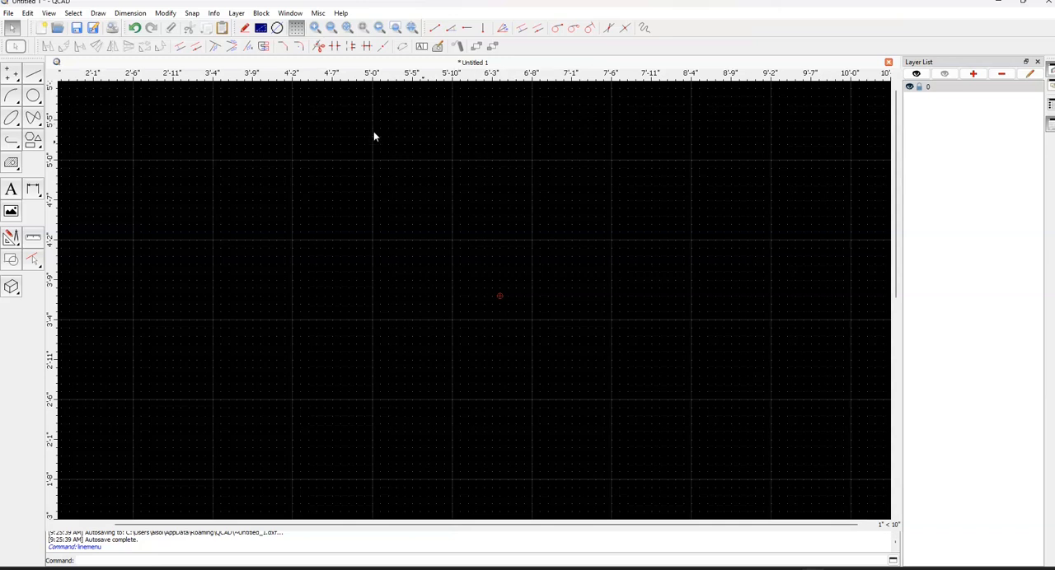
{"action": "mouse_move", "coordinate": [36, 79]}
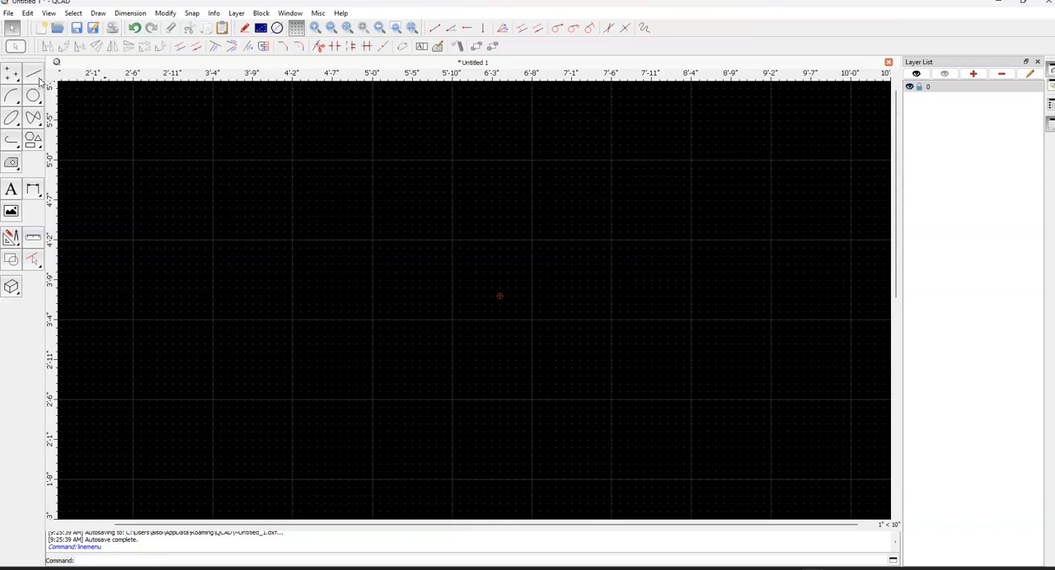
- Start a polyline from the Line toolbar with its first point near the middle of the canvas
{"action": "left_click", "coordinate": [11, 94]}
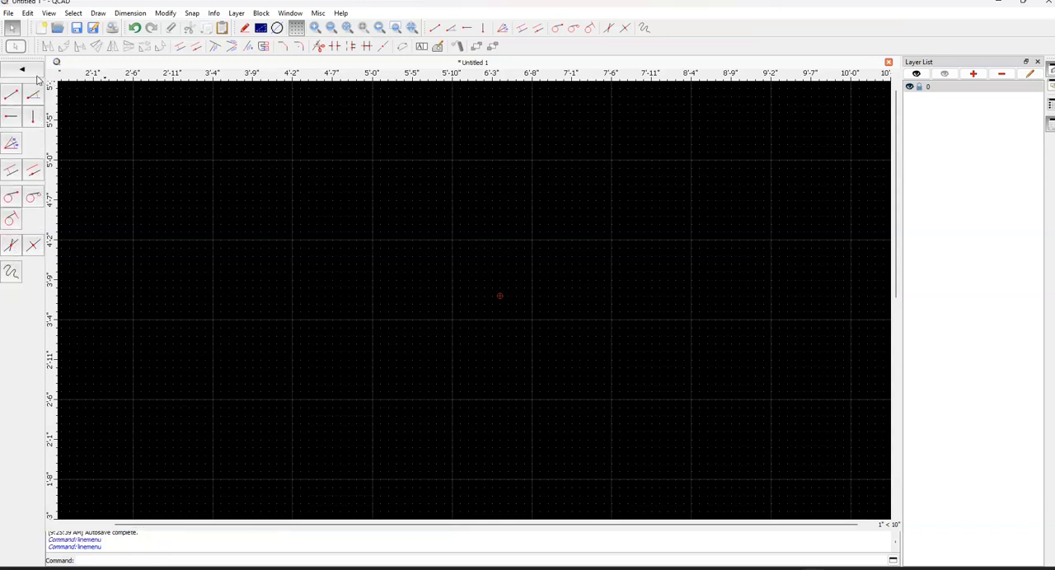
{"action": "mouse_move", "coordinate": [10, 185]}
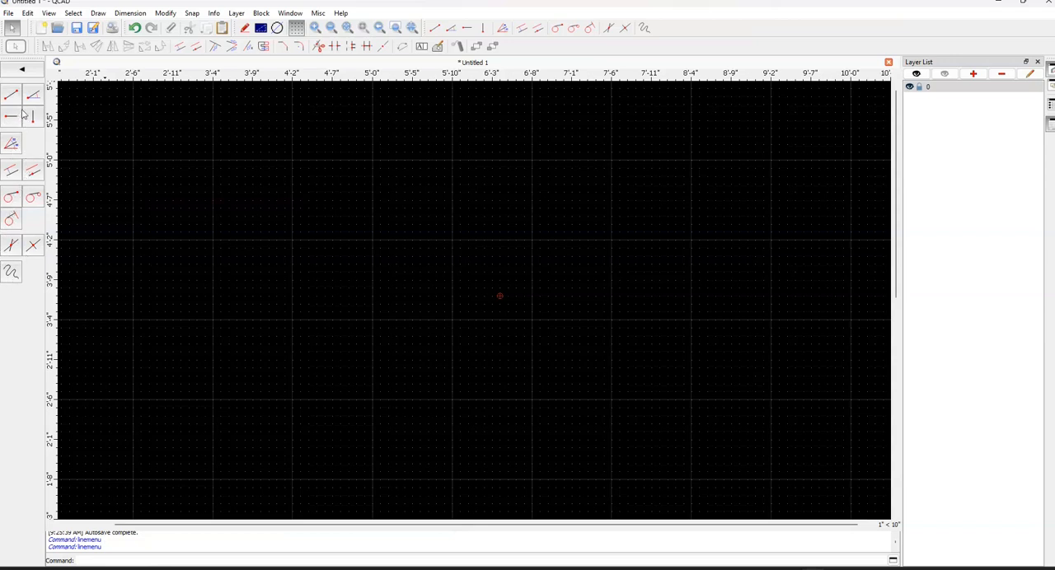
{"action": "mouse_move", "coordinate": [14, 174]}
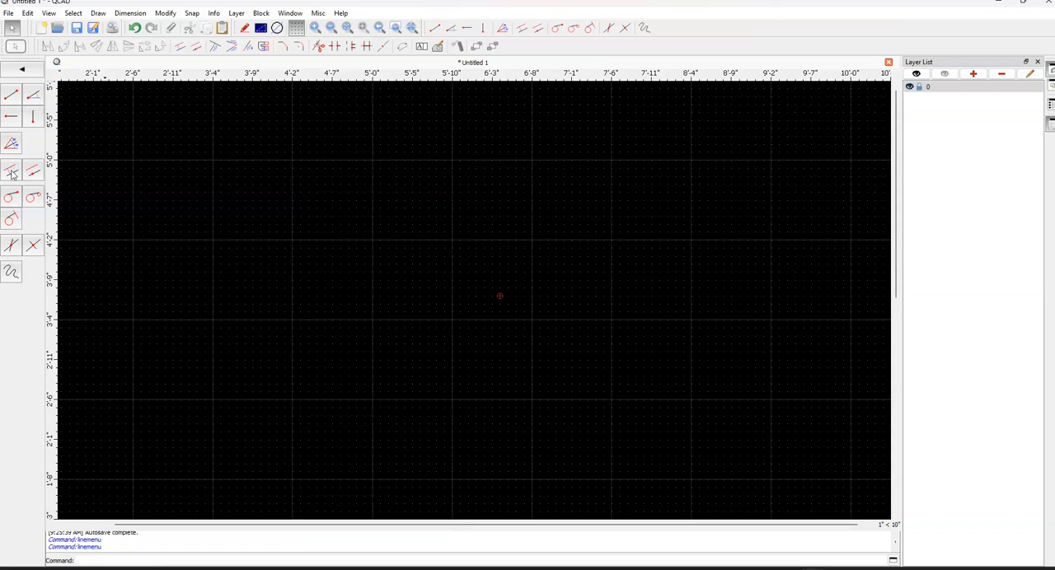
{"action": "mouse_move", "coordinate": [14, 97]}
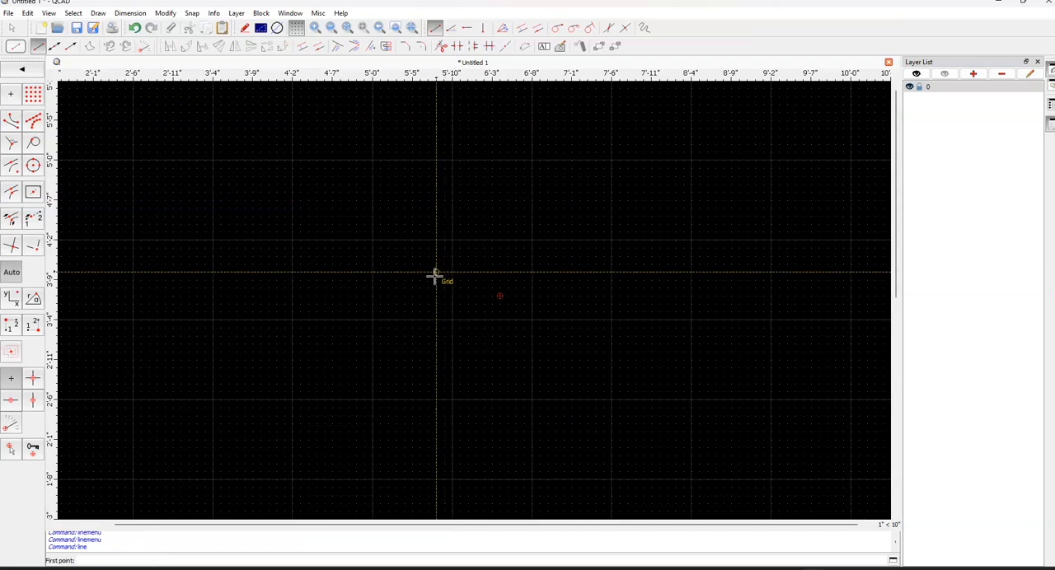
{"action": "left_click", "coordinate": [437, 272]}
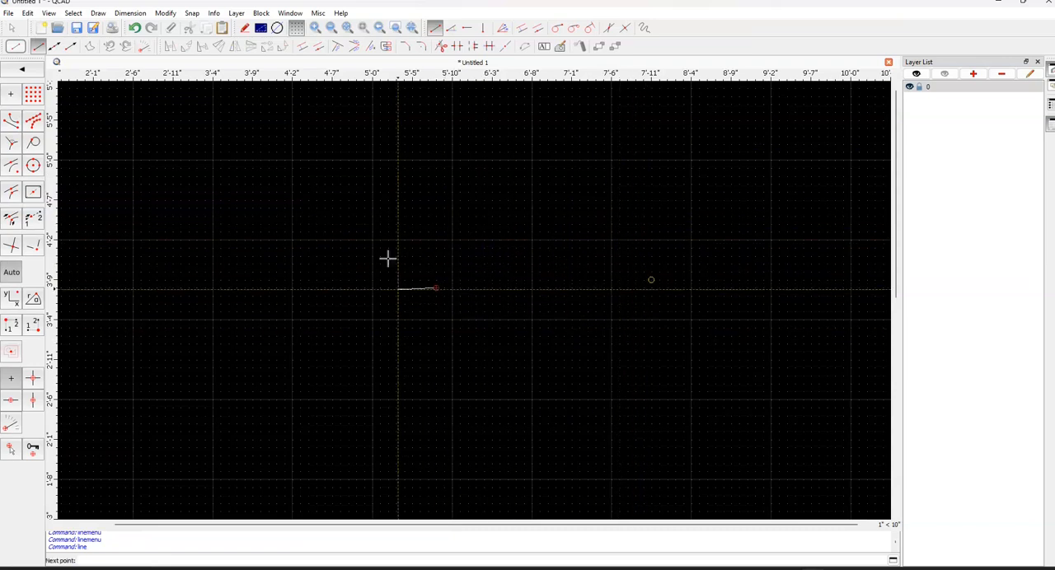
{"action": "mouse_move", "coordinate": [379, 336]}
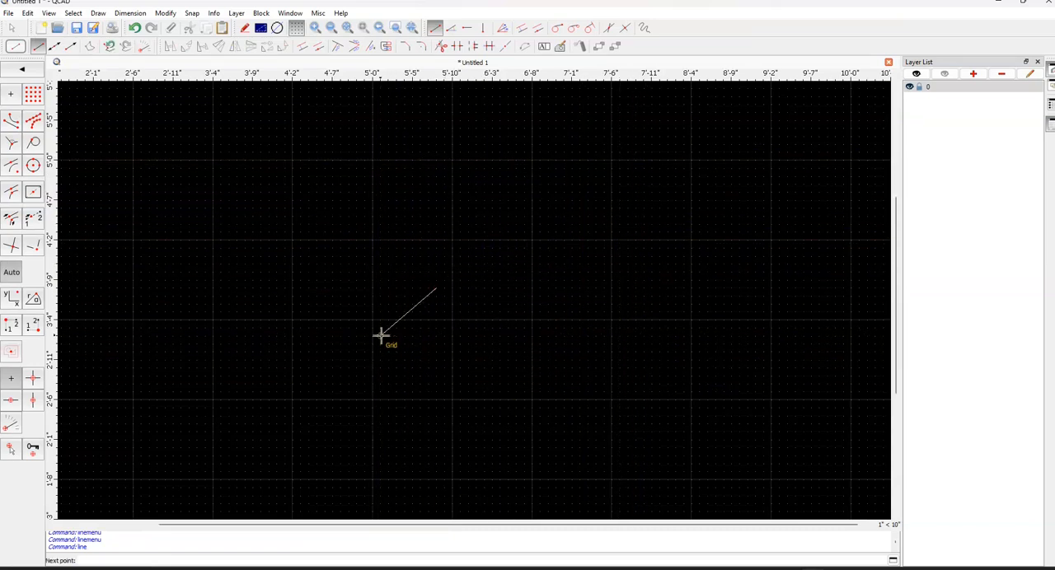
{"action": "mouse_move", "coordinate": [414, 328]}
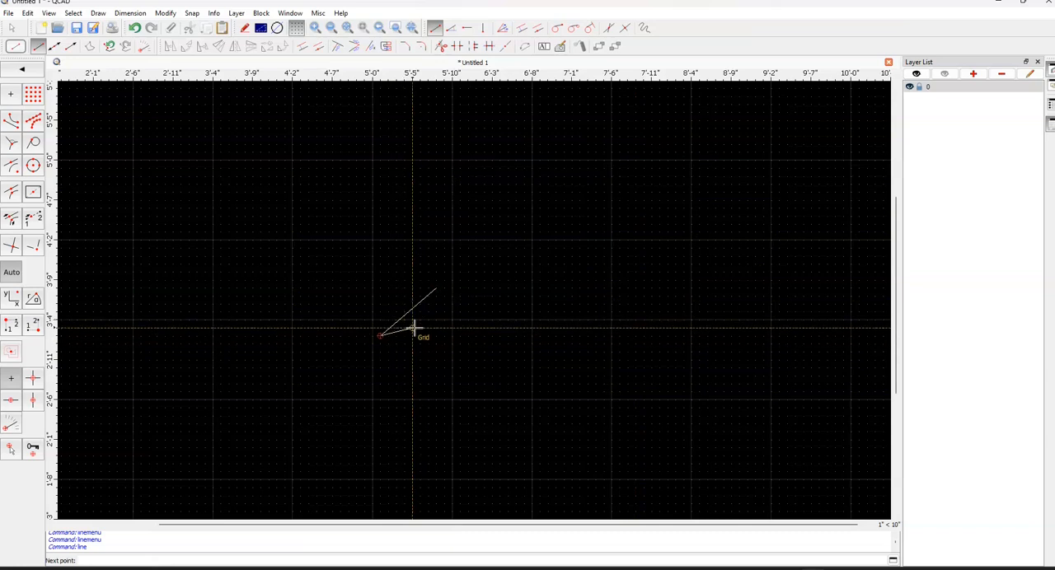
{"action": "mouse_move", "coordinate": [420, 330]}
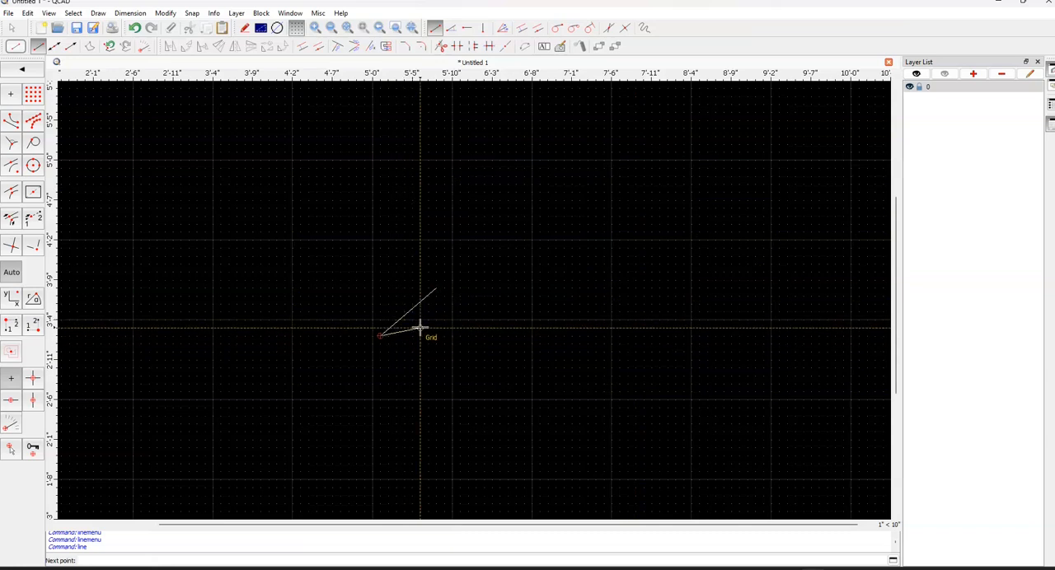
{"action": "mouse_move", "coordinate": [402, 343]}
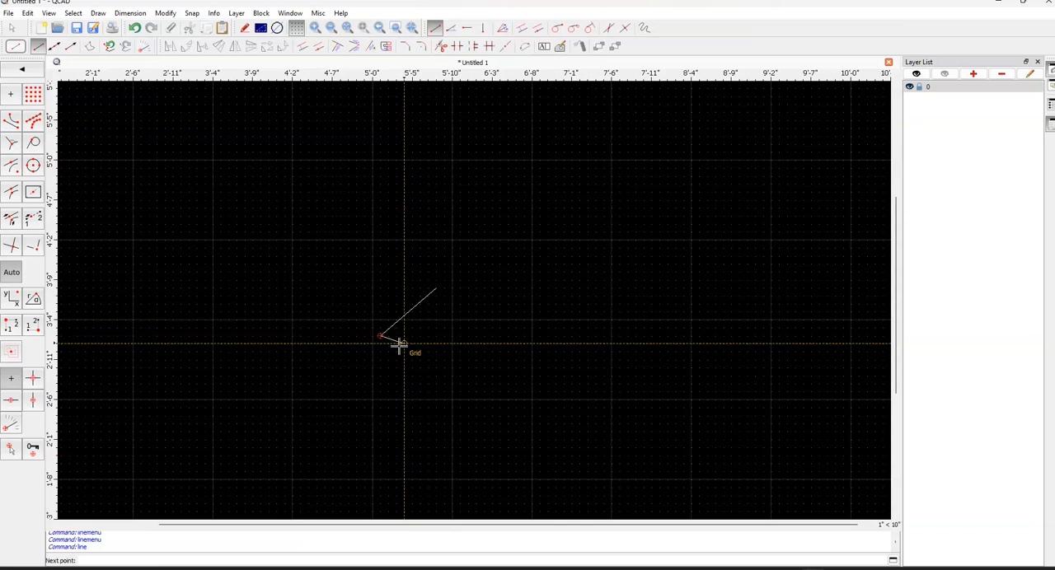
{"action": "mouse_move", "coordinate": [412, 347]}
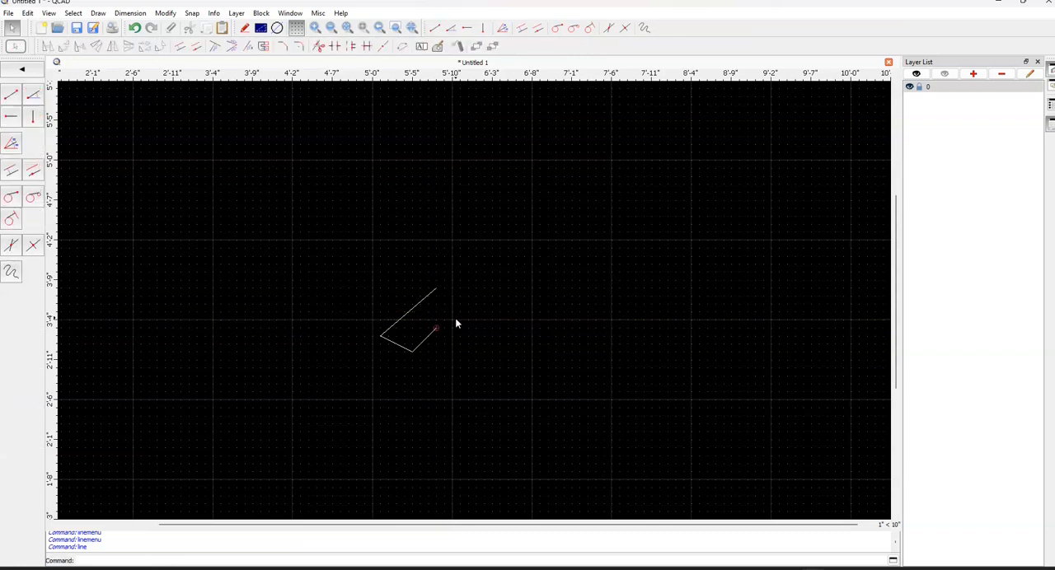
{"action": "mouse_move", "coordinate": [91, 118]}
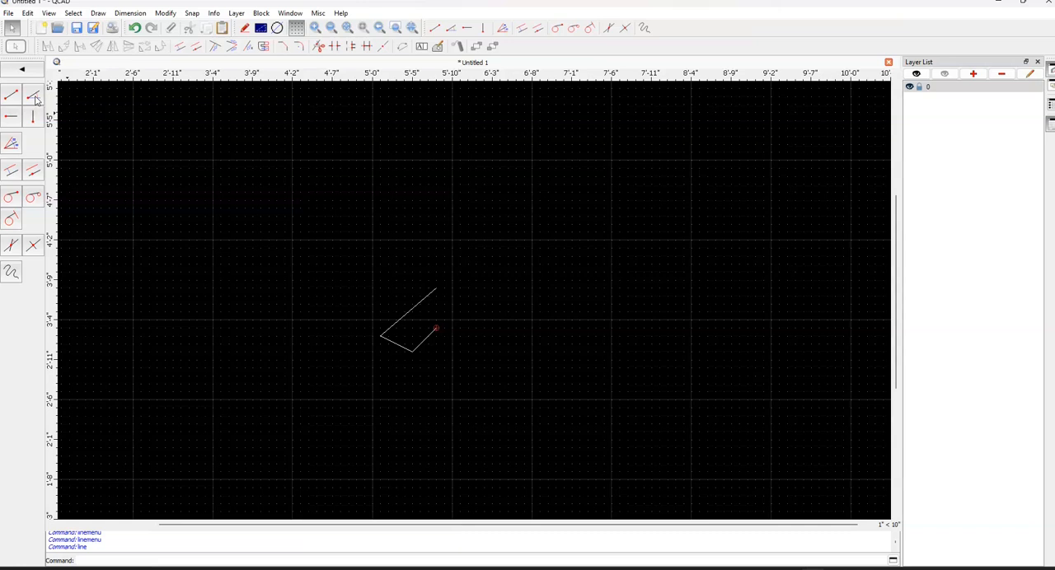
- Add a line at a 30 degree angle beside the bent line using Line from Angle
{"action": "left_click", "coordinate": [33, 95]}
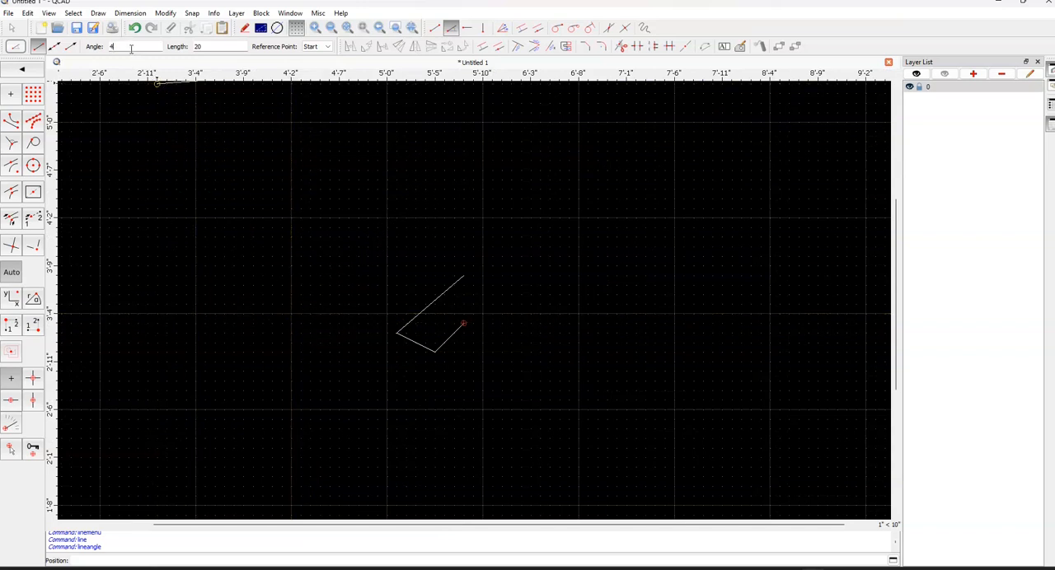
{"action": "type", "text": "30"}
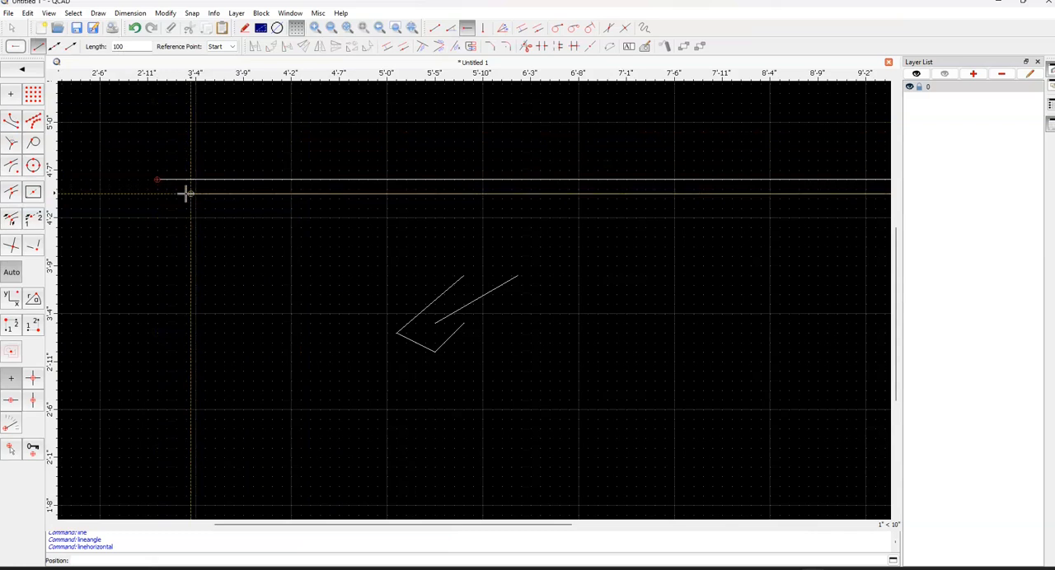
{"action": "mouse_move", "coordinate": [168, 198]}
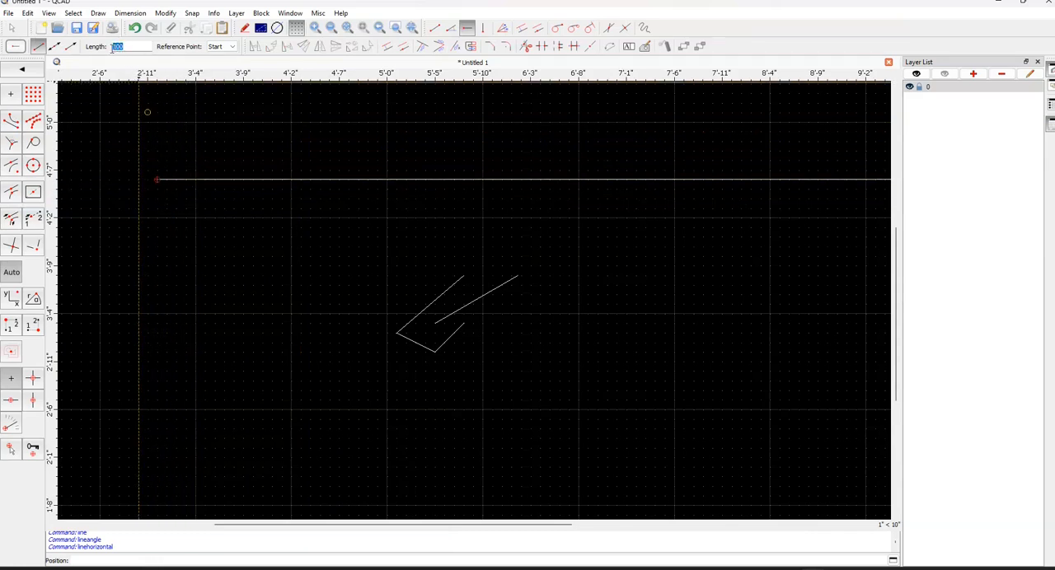
{"action": "mouse_move", "coordinate": [191, 227]}
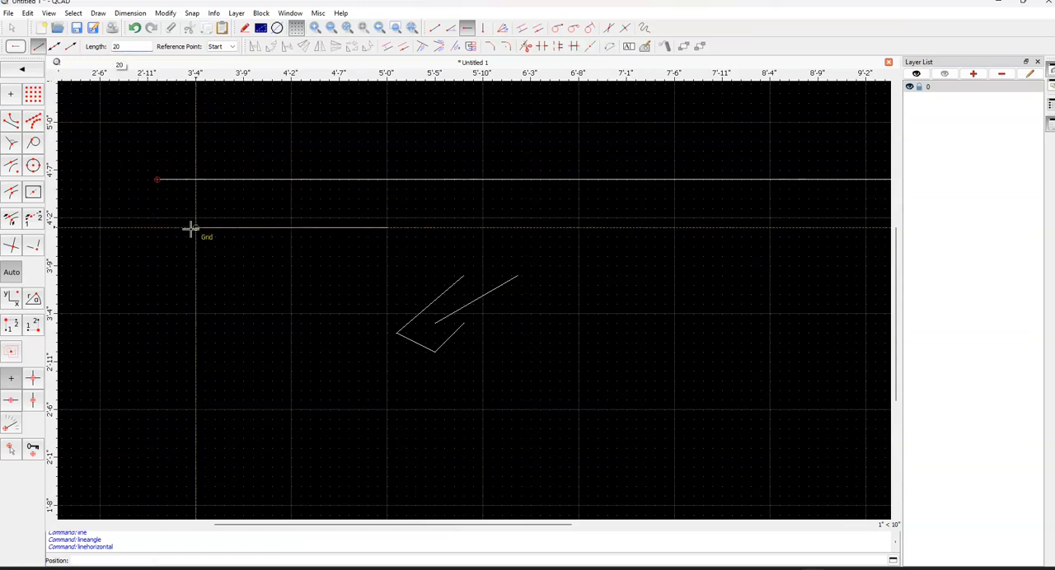
{"action": "mouse_move", "coordinate": [157, 207]}
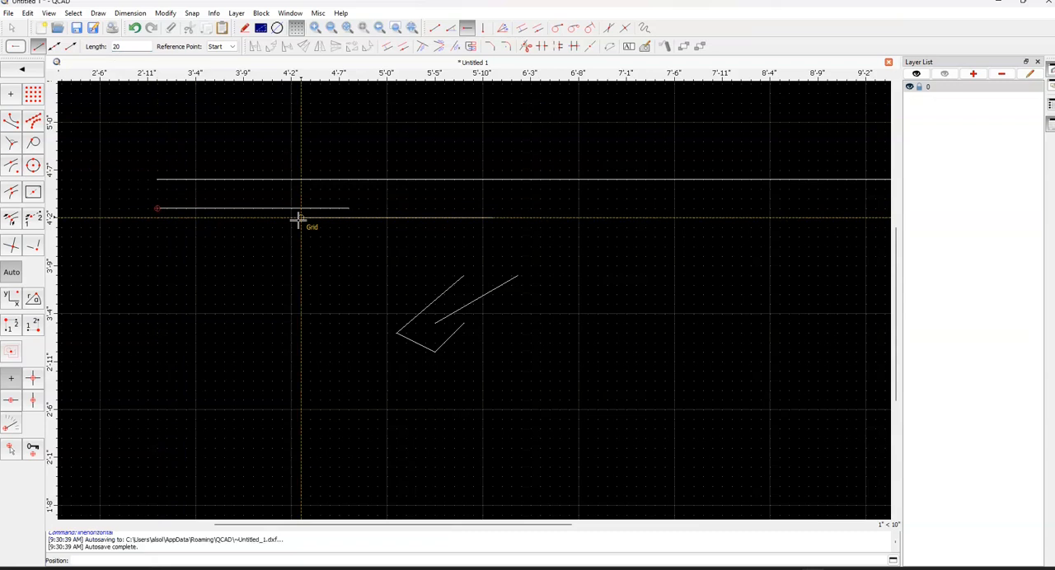
{"action": "mouse_move", "coordinate": [251, 239]}
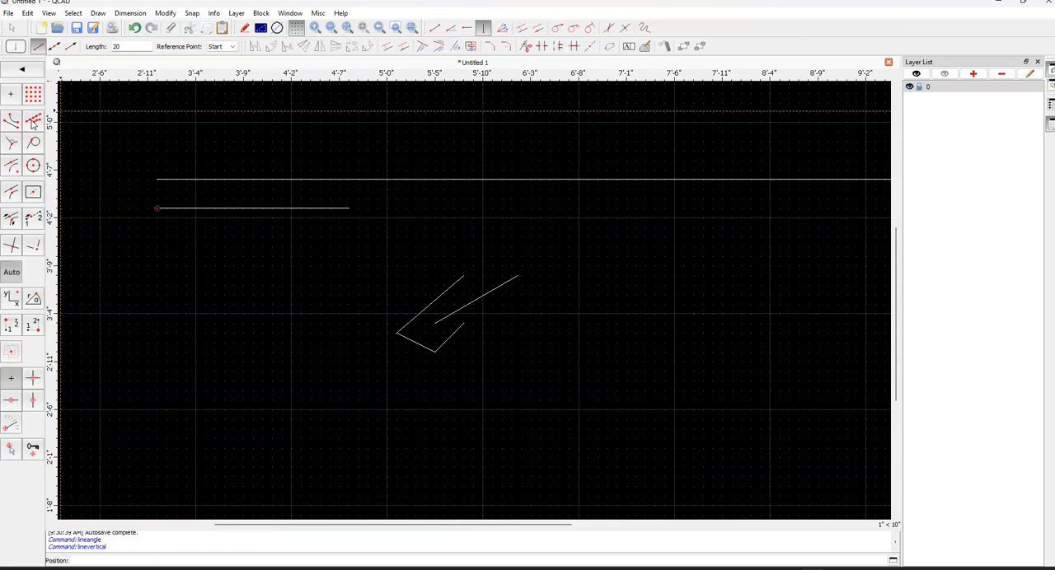
{"action": "mouse_move", "coordinate": [328, 389]}
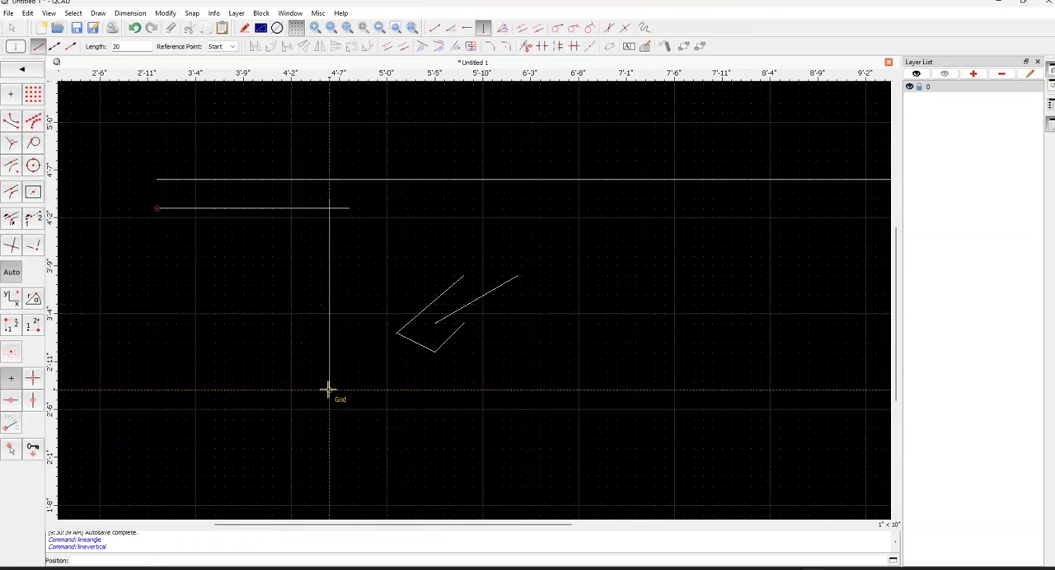
{"action": "mouse_move", "coordinate": [333, 377]}
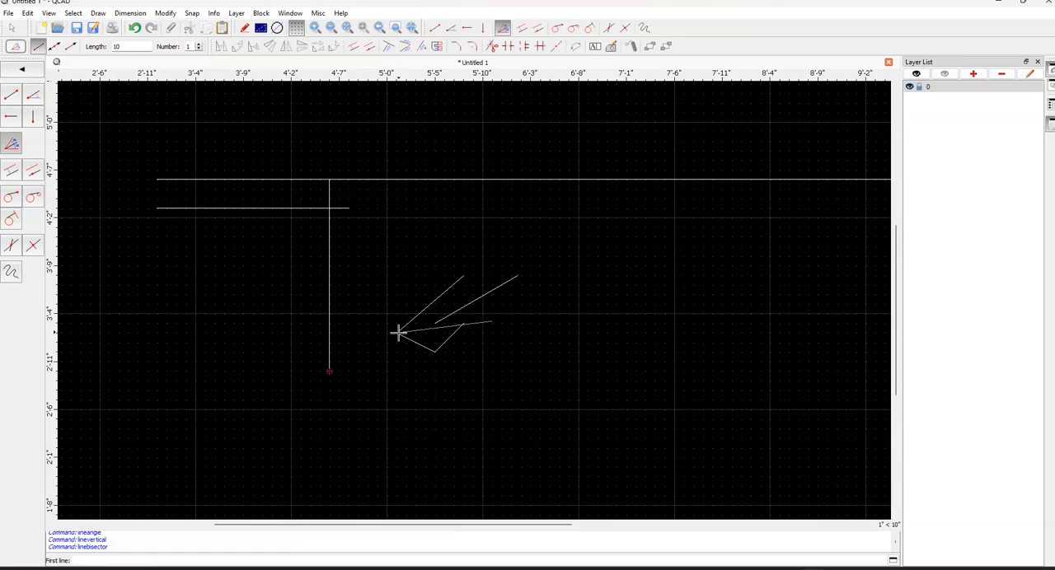
- Return to the Vertical Line tool after placing the bisector
{"action": "left_click", "coordinate": [399, 334]}
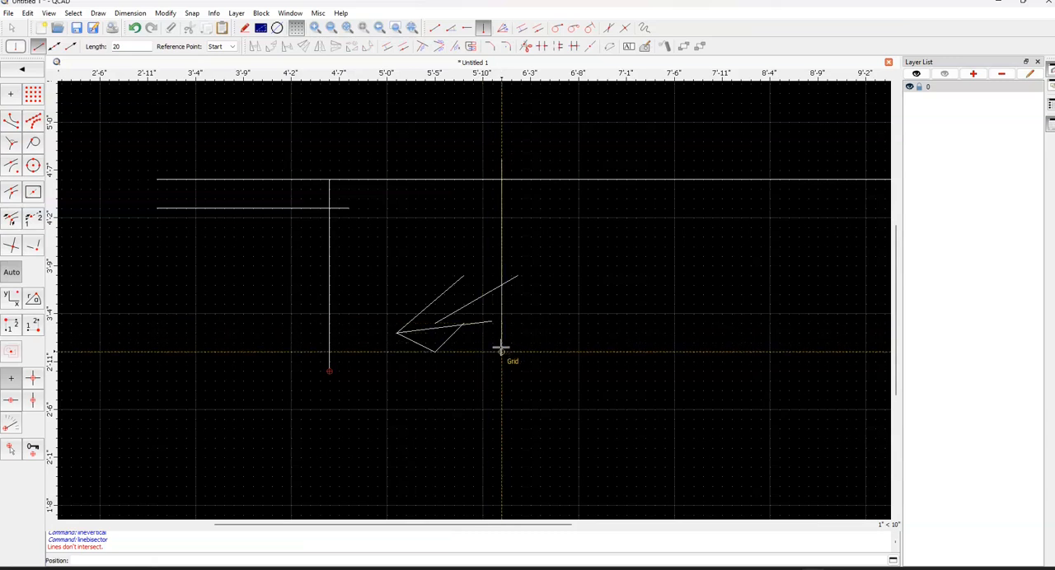
{"action": "mouse_move", "coordinate": [396, 353]}
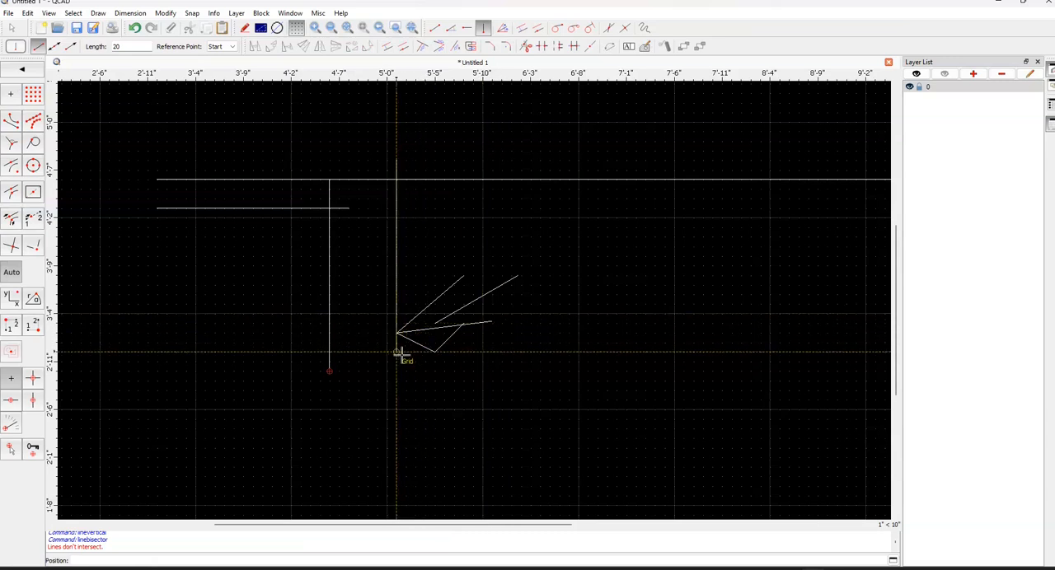
{"action": "mouse_move", "coordinate": [437, 312]}
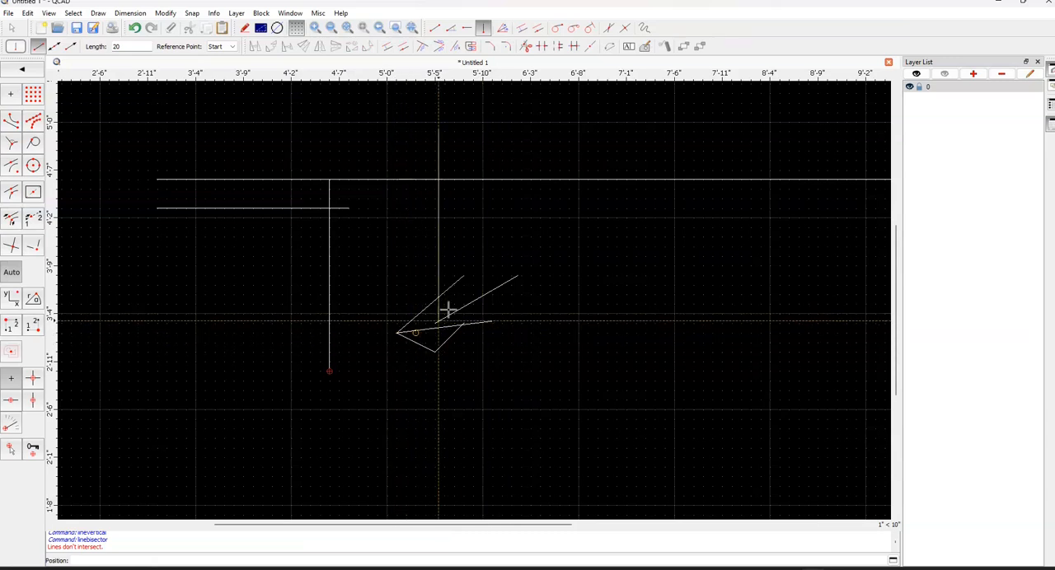
{"action": "mouse_move", "coordinate": [319, 273]}
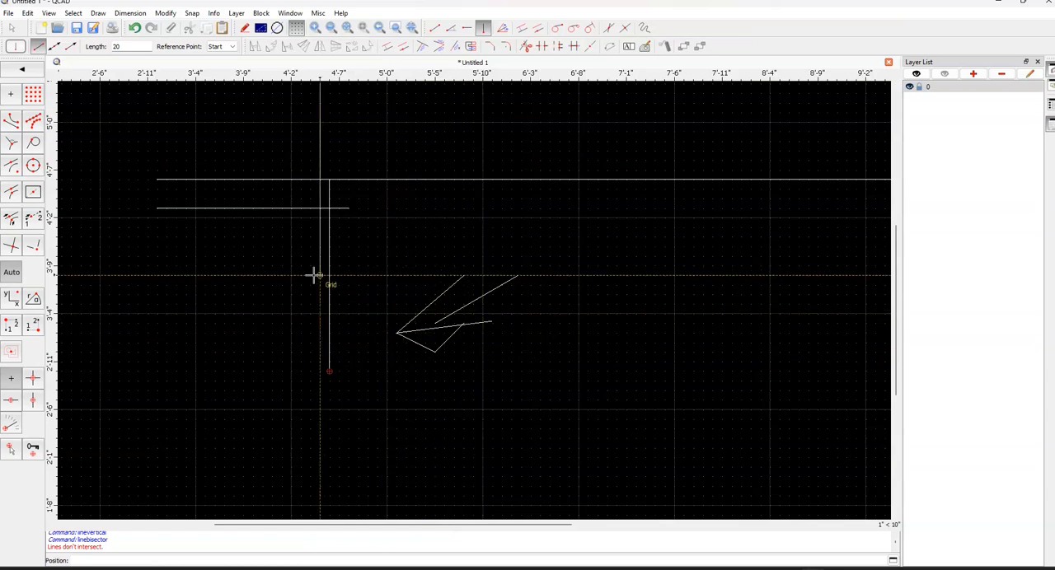
{"action": "mouse_move", "coordinate": [318, 234]}
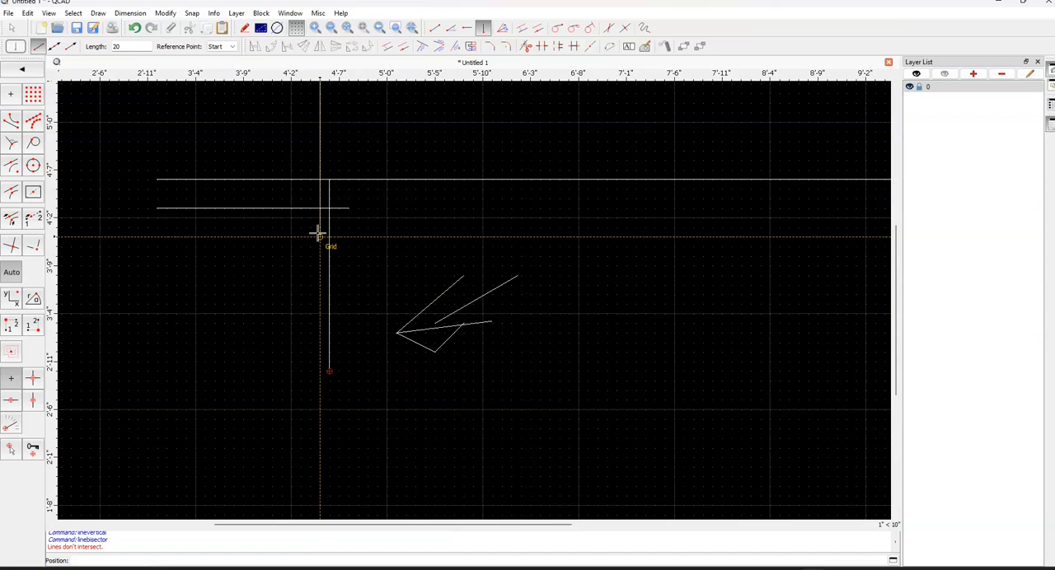
{"action": "mouse_move", "coordinate": [320, 234]}
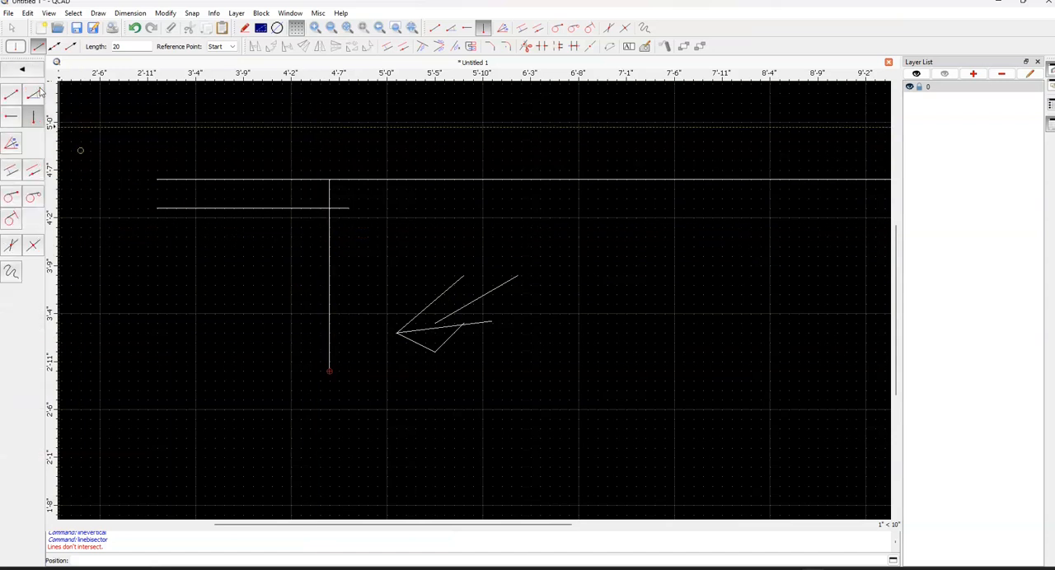
{"action": "mouse_move", "coordinate": [11, 169]}
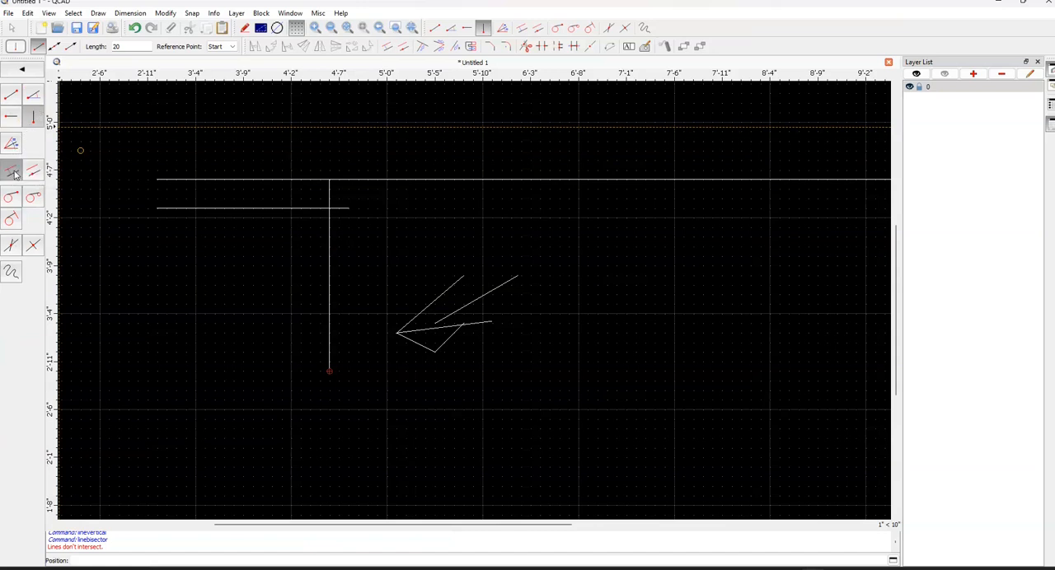
- Create a parallel copy just above the long top horizontal line
{"action": "left_click", "coordinate": [12, 171]}
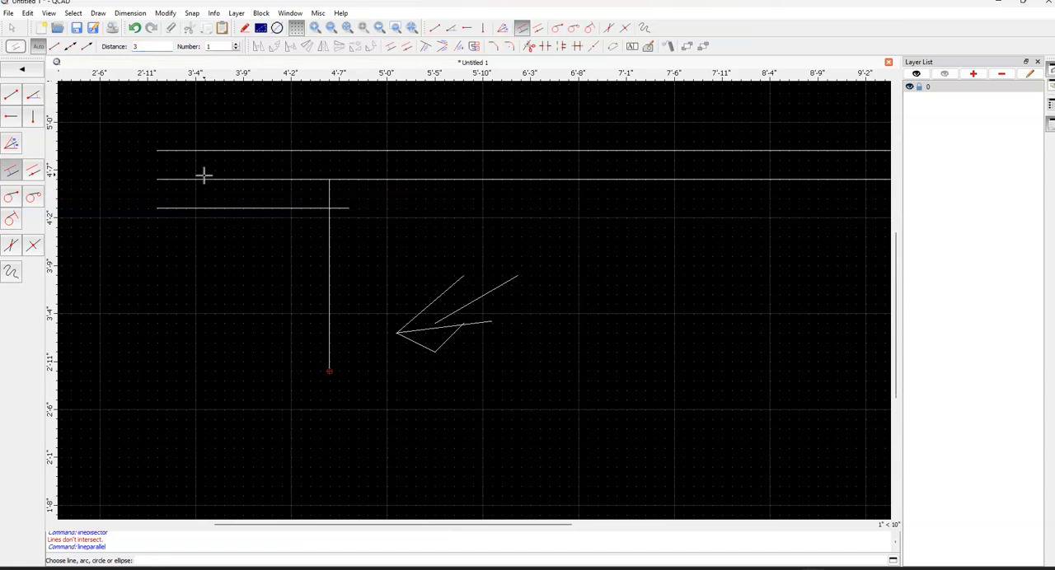
{"action": "mouse_move", "coordinate": [51, 176]}
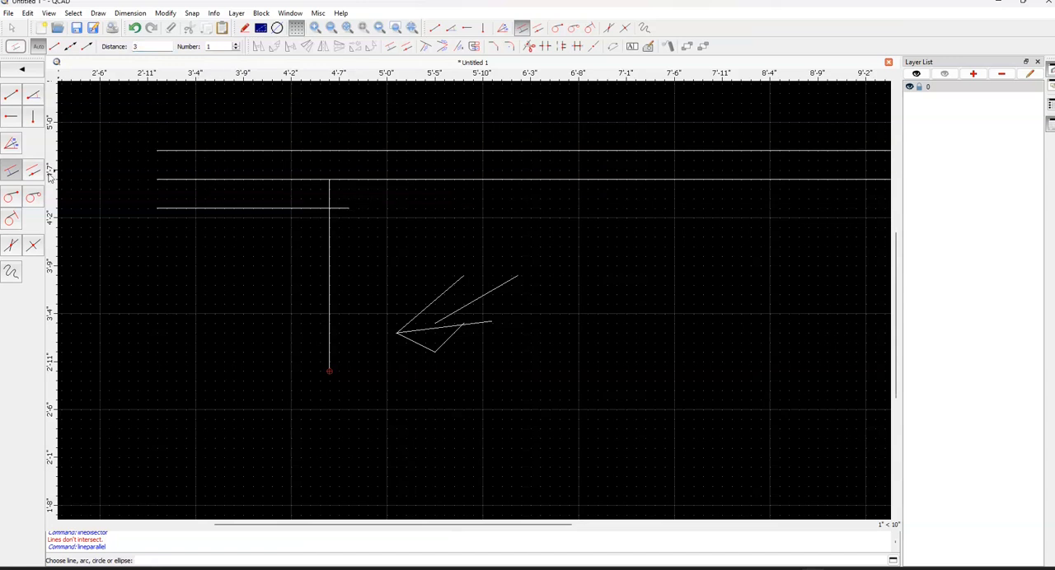
{"action": "mouse_move", "coordinate": [33, 172]}
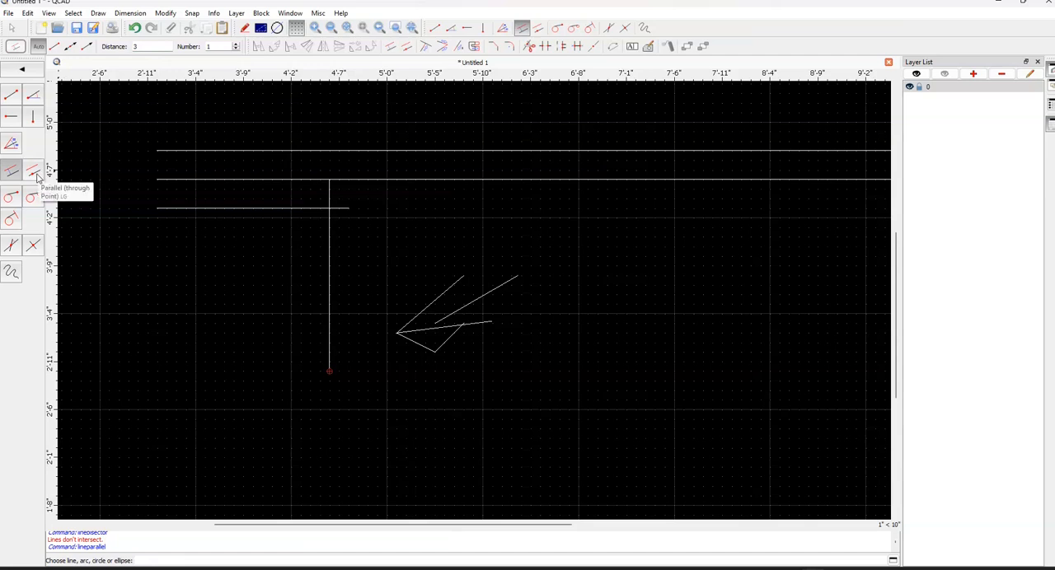
- Begin a parallel line through a point beside the existing vertical line
{"action": "left_click", "coordinate": [33, 171]}
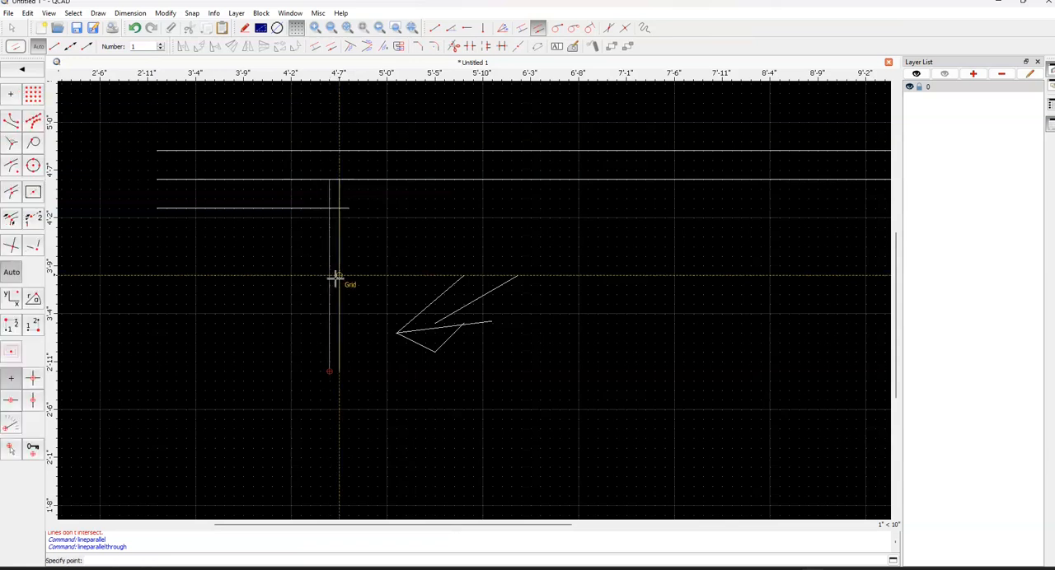
{"action": "mouse_move", "coordinate": [320, 273]}
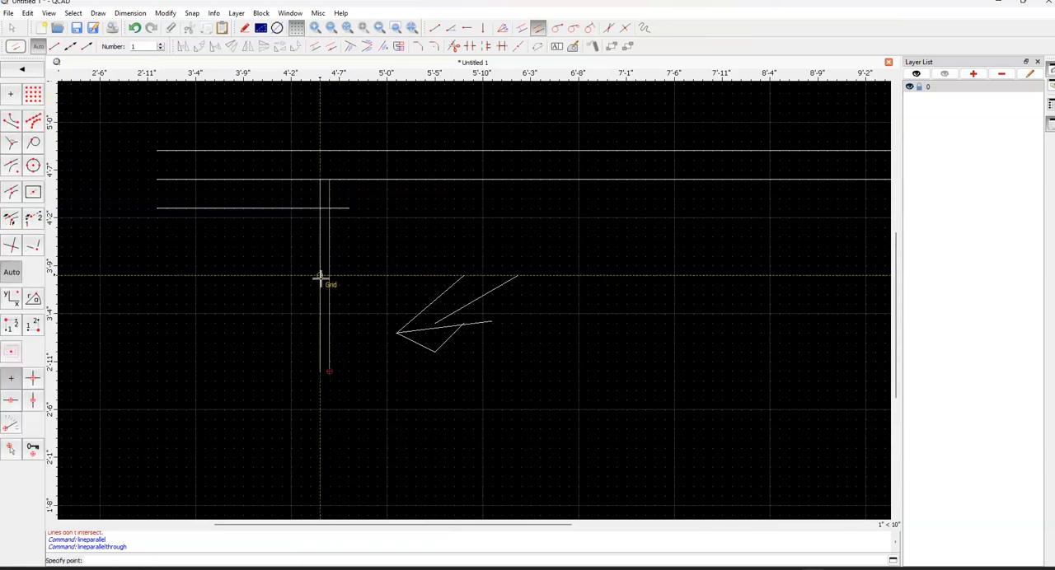
{"action": "mouse_move", "coordinate": [282, 276]}
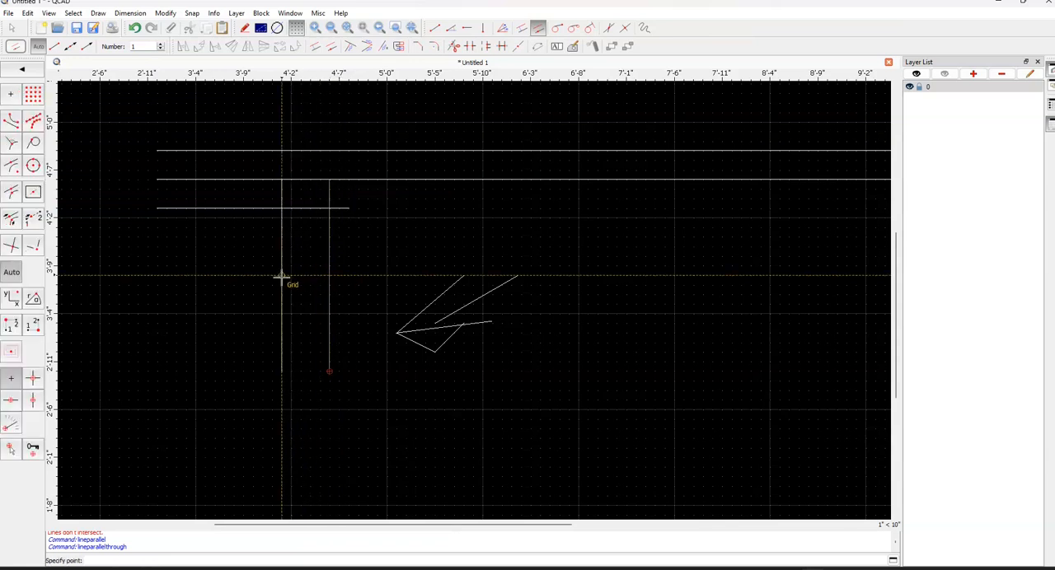
{"action": "mouse_move", "coordinate": [305, 320]}
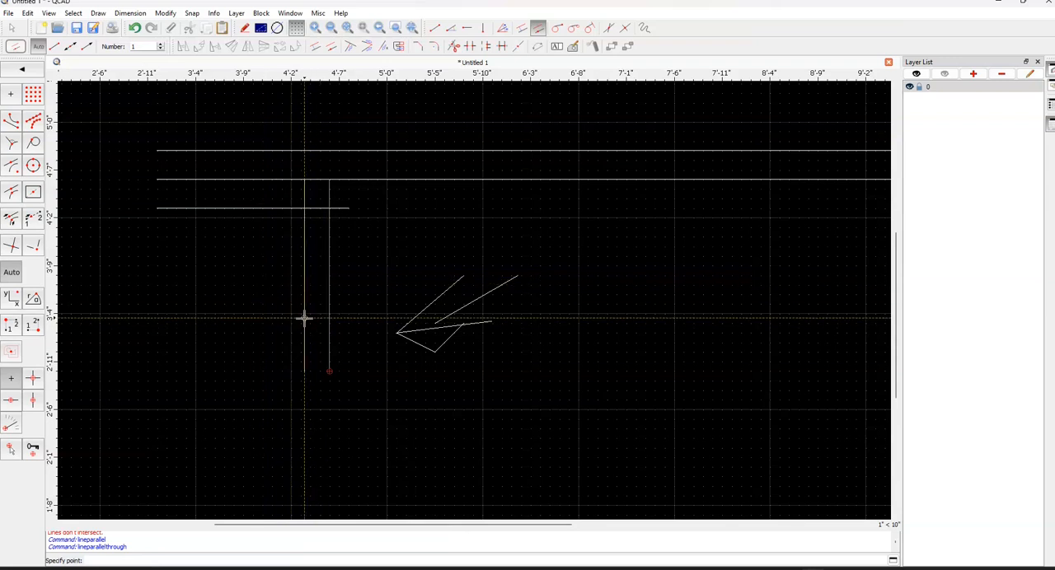
{"action": "mouse_move", "coordinate": [319, 320]}
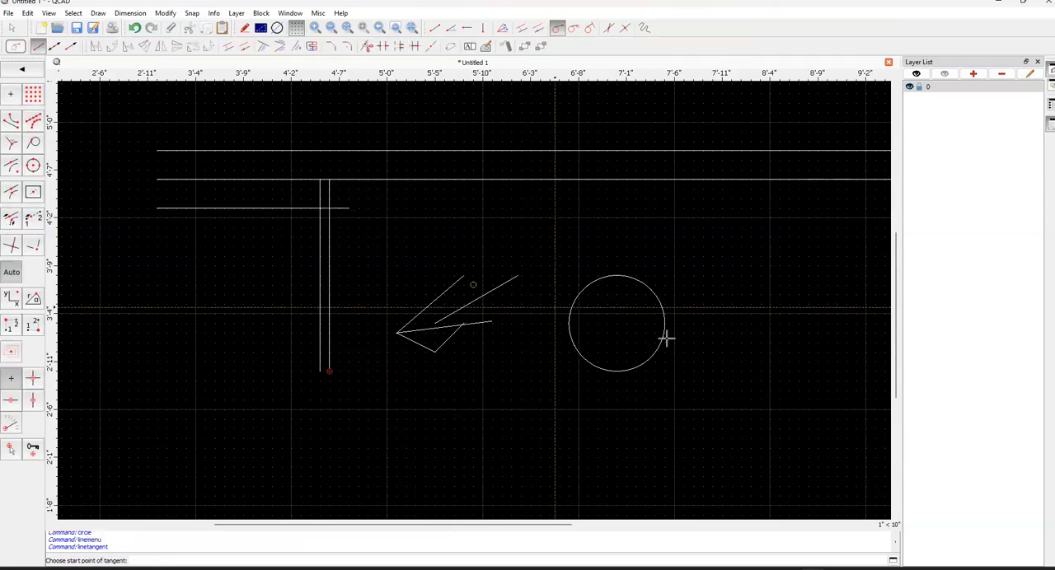
{"action": "mouse_move", "coordinate": [740, 270]}
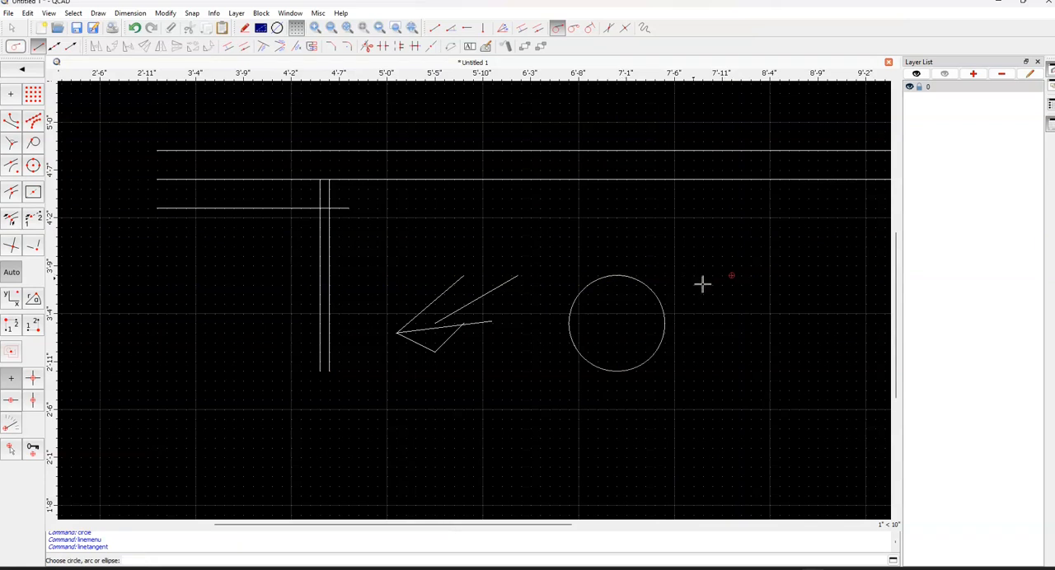
{"action": "mouse_move", "coordinate": [733, 277]}
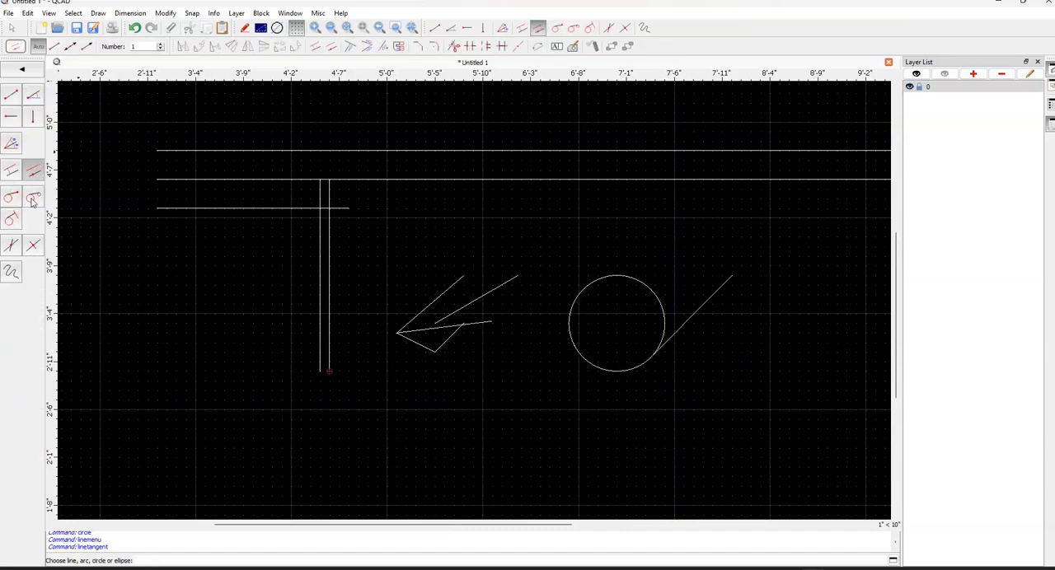
{"action": "mouse_move", "coordinate": [33, 198]}
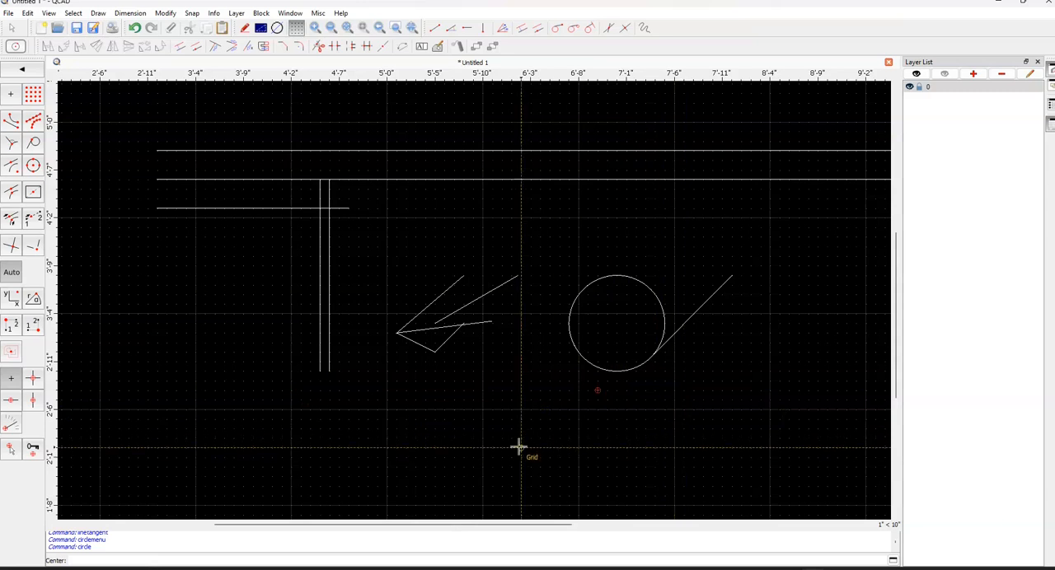
{"action": "mouse_move", "coordinate": [474, 442]}
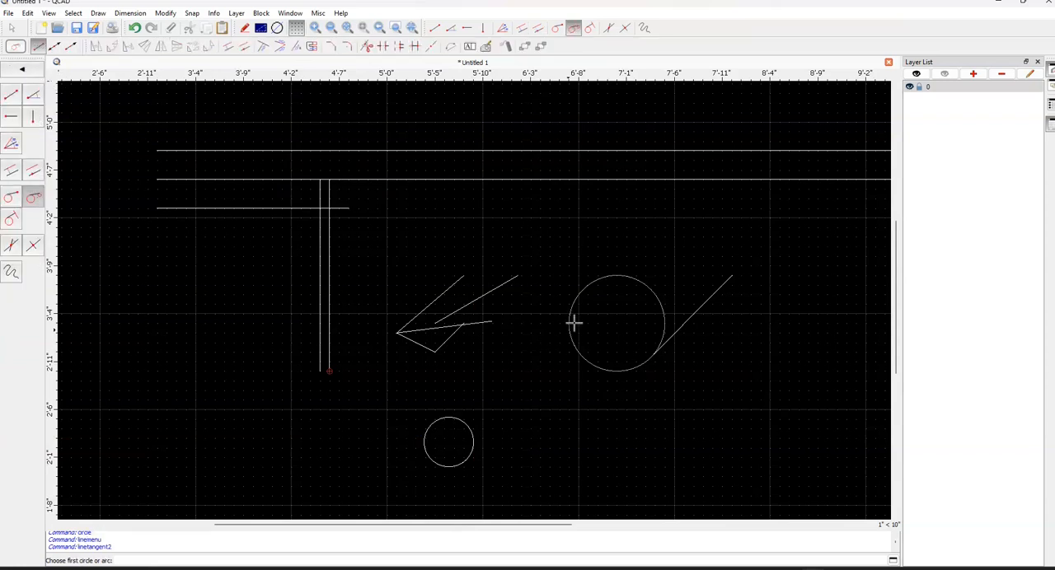
- Draw a line tangent to both the large circle and the small circle below it
{"action": "left_click", "coordinate": [574, 324]}
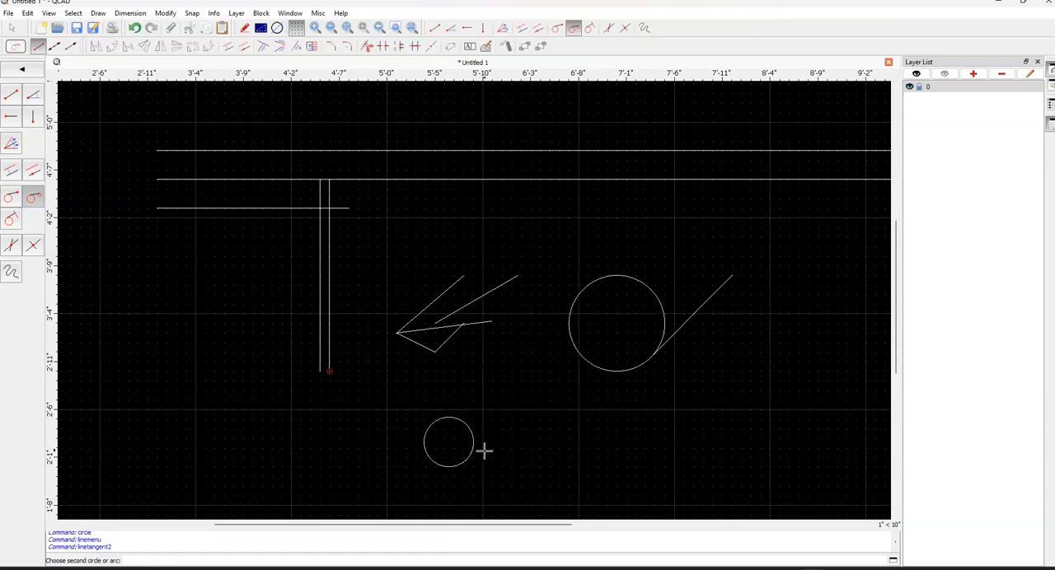
{"action": "left_click", "coordinate": [478, 443]}
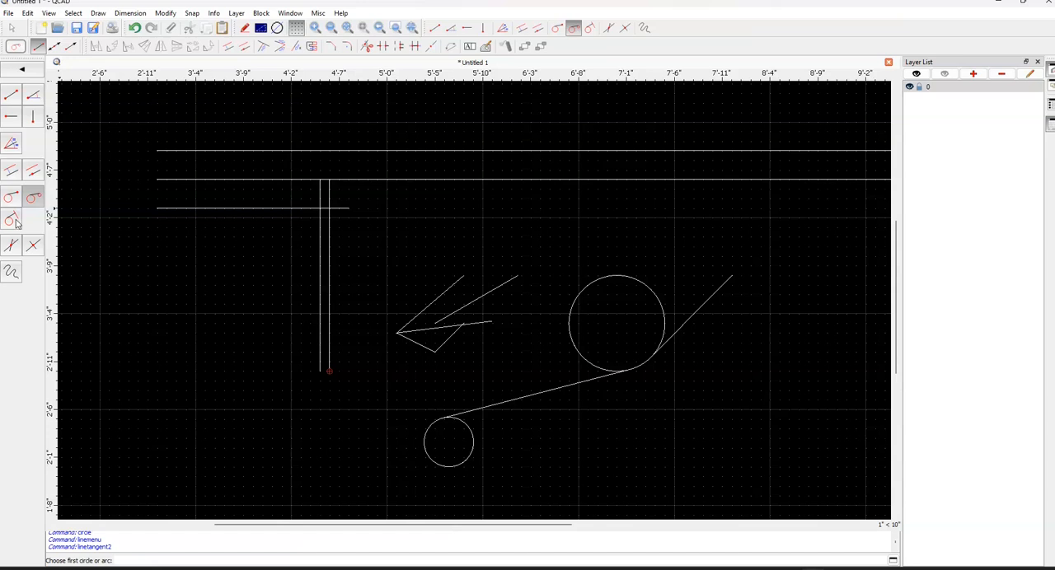
{"action": "mouse_move", "coordinate": [12, 218]}
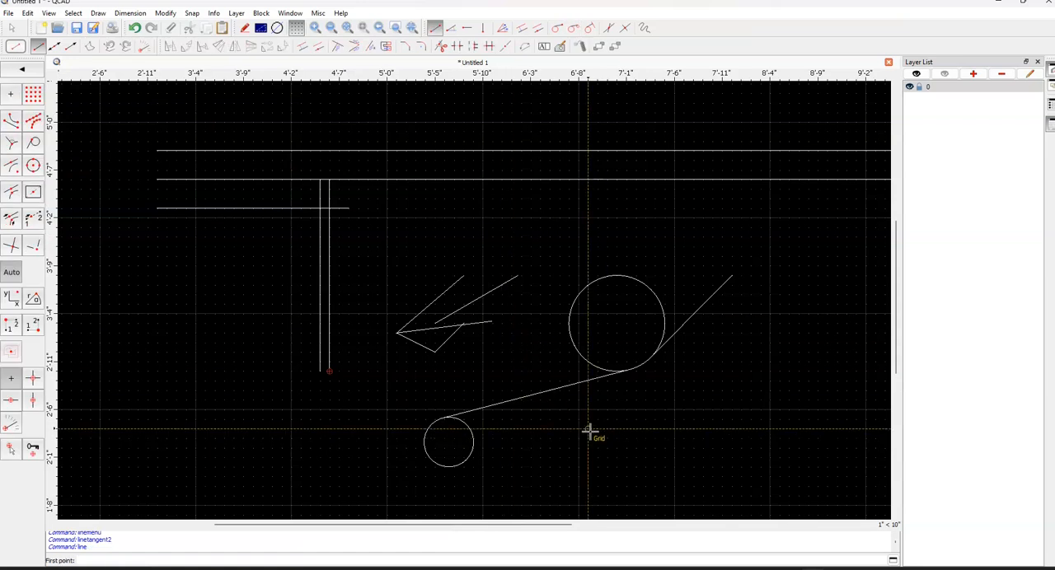
- Draw a sloping line below the large circle and a perpendicular from it tangent to that circle
{"action": "left_click", "coordinate": [587, 429]}
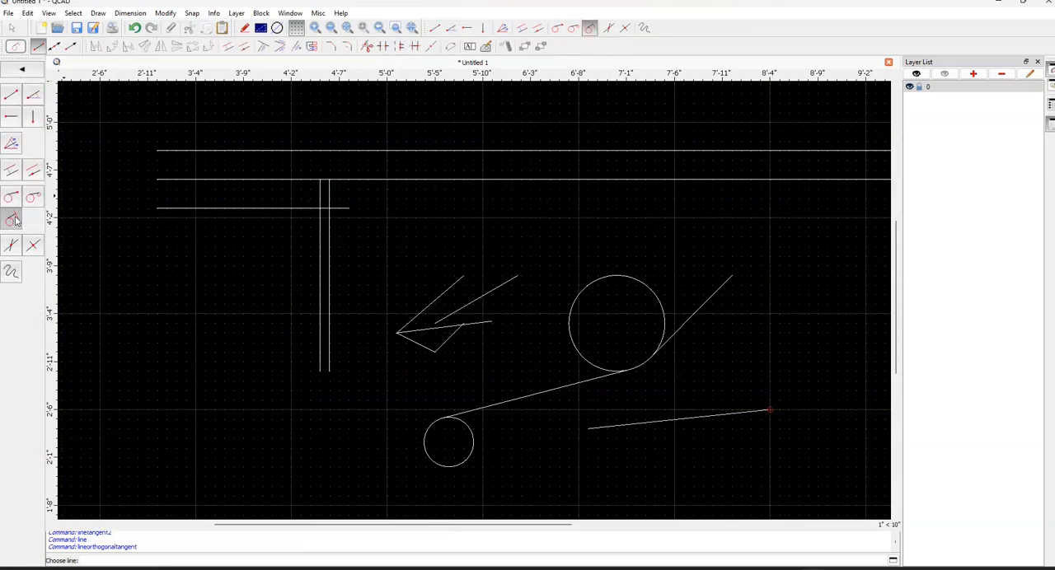
{"action": "mouse_move", "coordinate": [728, 461]}
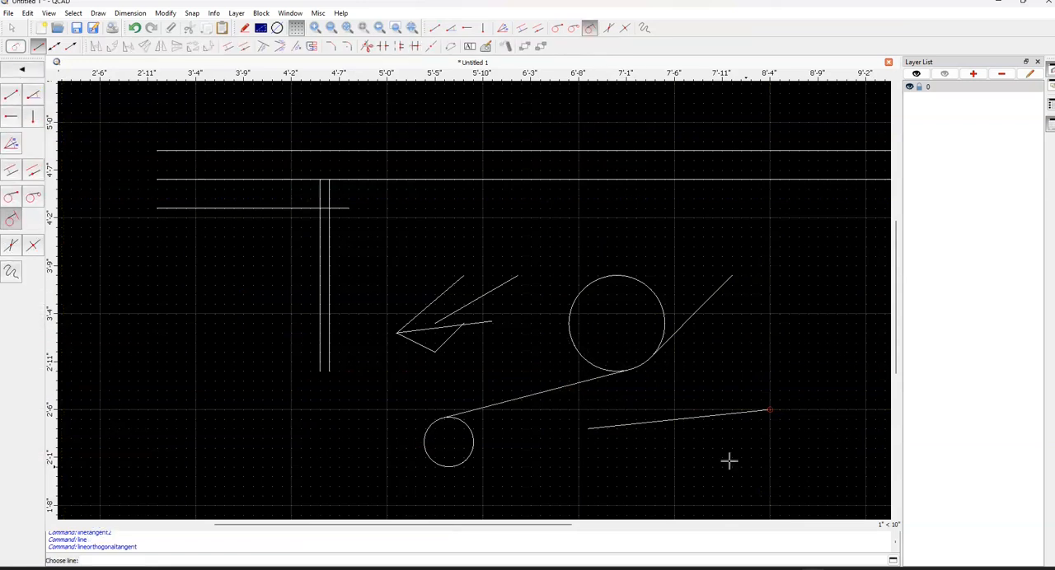
{"action": "left_click", "coordinate": [689, 317]}
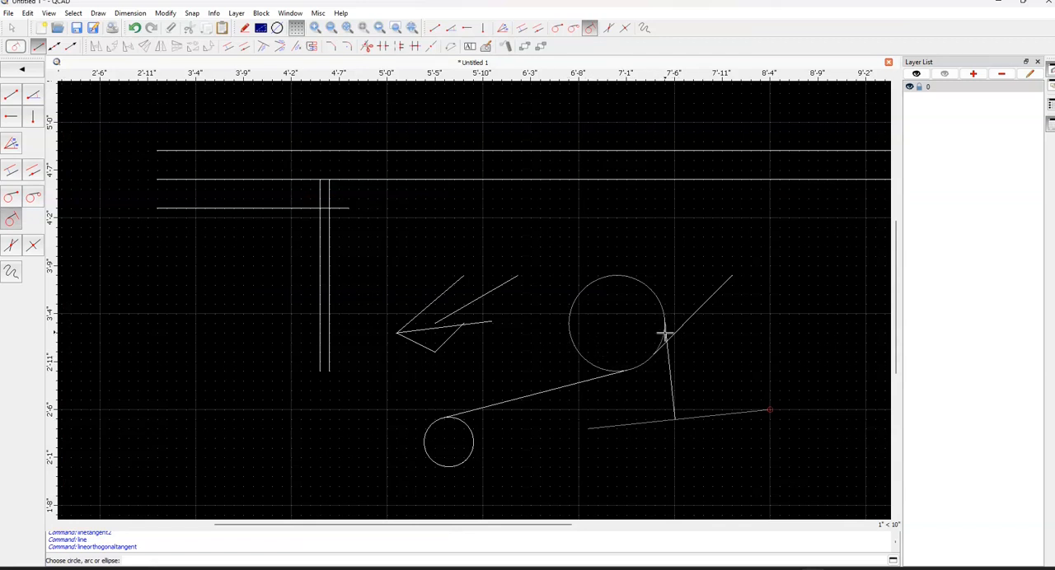
{"action": "left_click", "coordinate": [664, 333]}
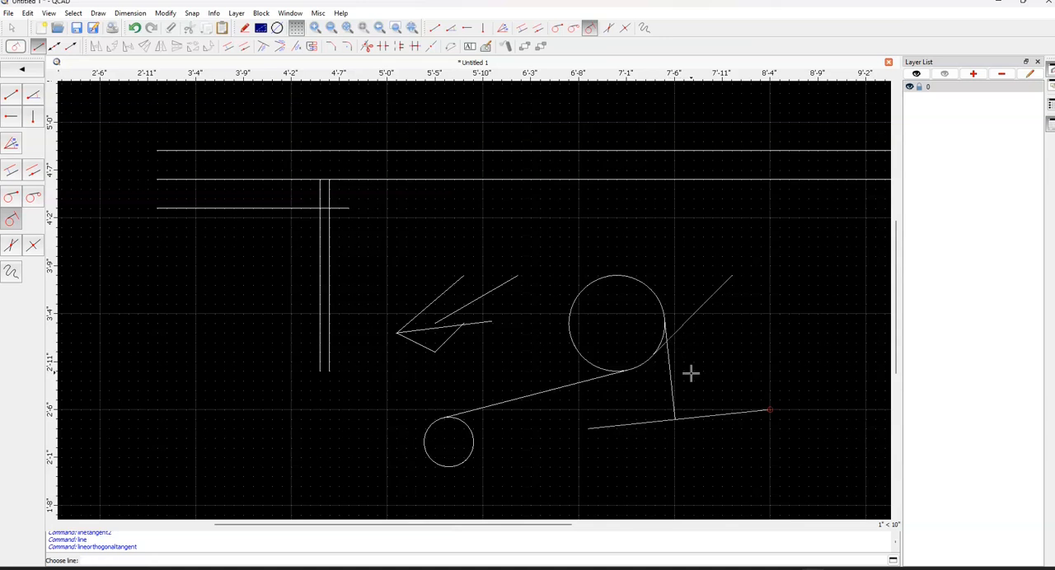
{"action": "left_click", "coordinate": [10, 245]}
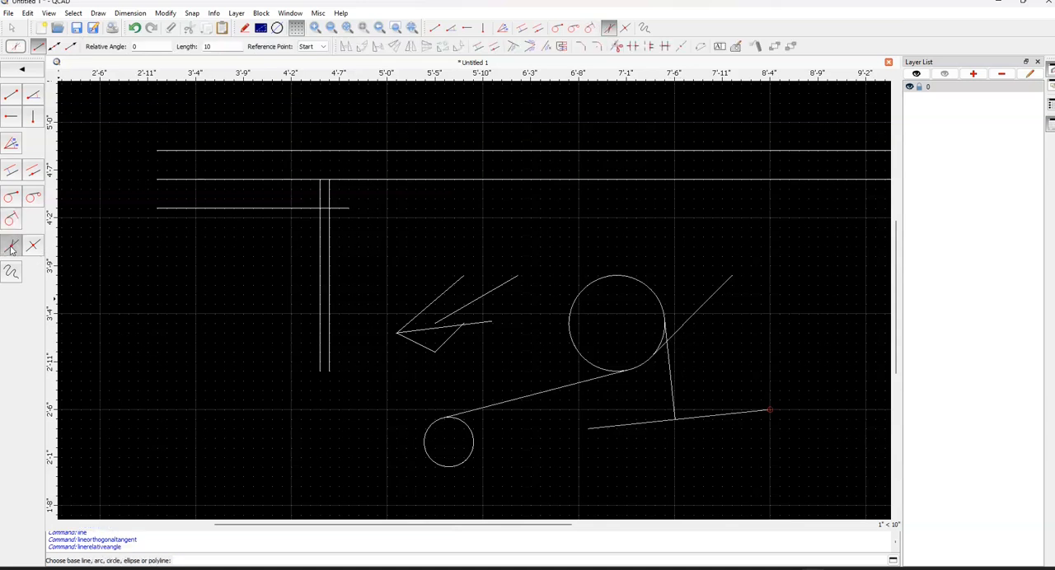
{"action": "mouse_move", "coordinate": [11, 247]}
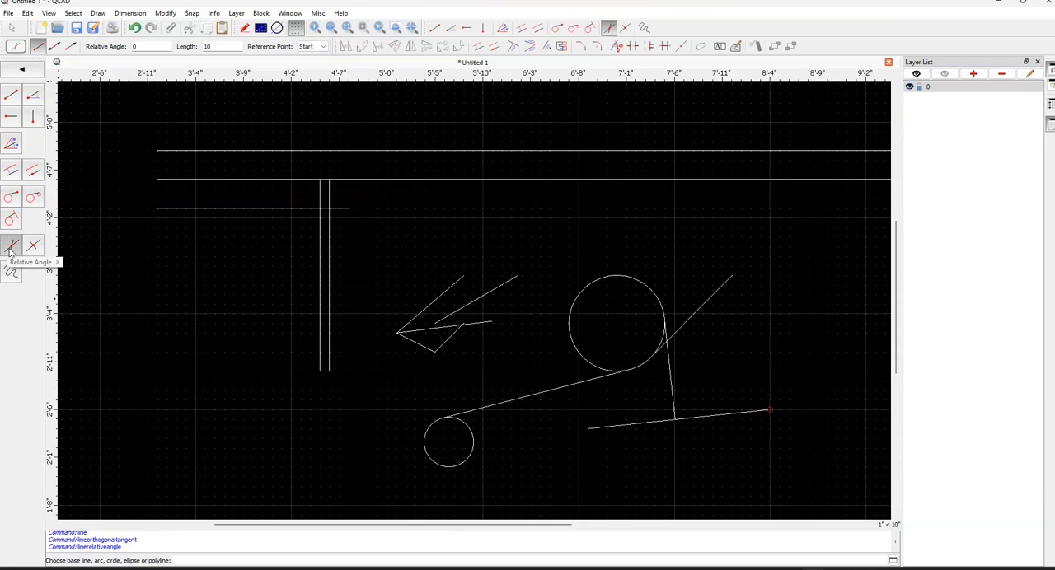
{"action": "mouse_move", "coordinate": [34, 247]}
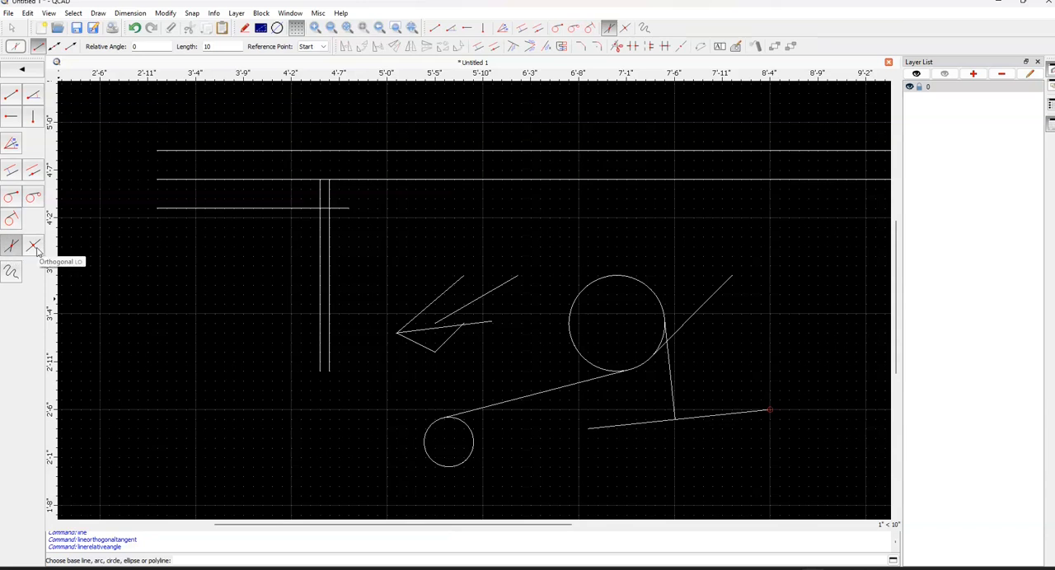
{"action": "mouse_move", "coordinate": [11, 270]}
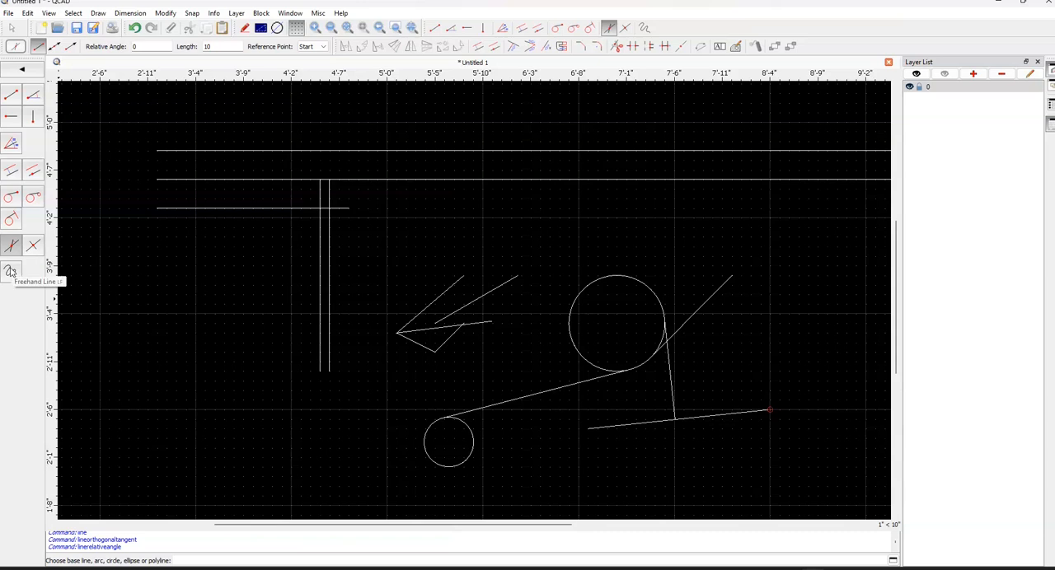
{"action": "left_click", "coordinate": [11, 272]}
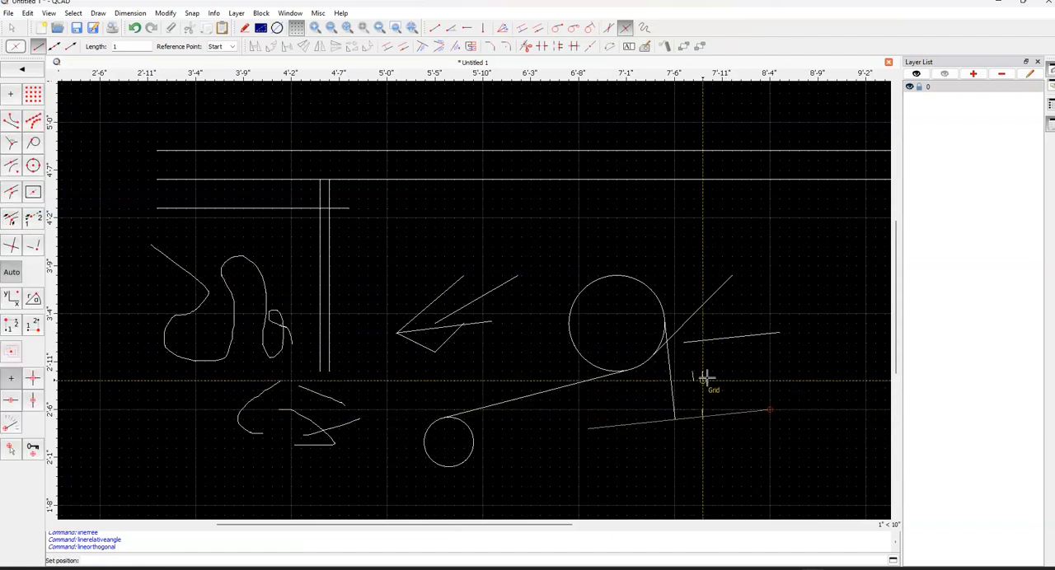
{"action": "mouse_move", "coordinate": [732, 412]}
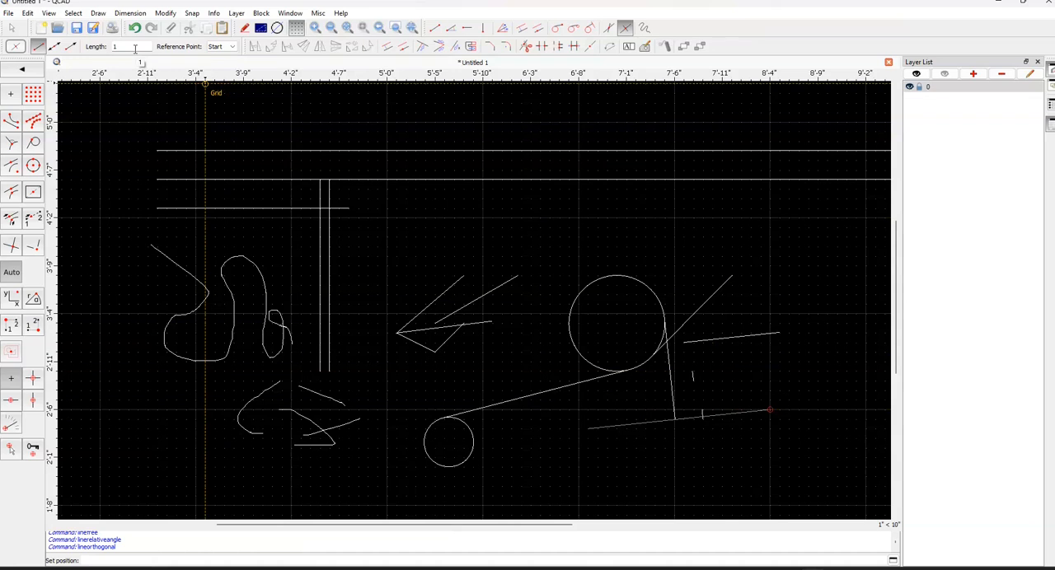
{"action": "mouse_move", "coordinate": [303, 271]}
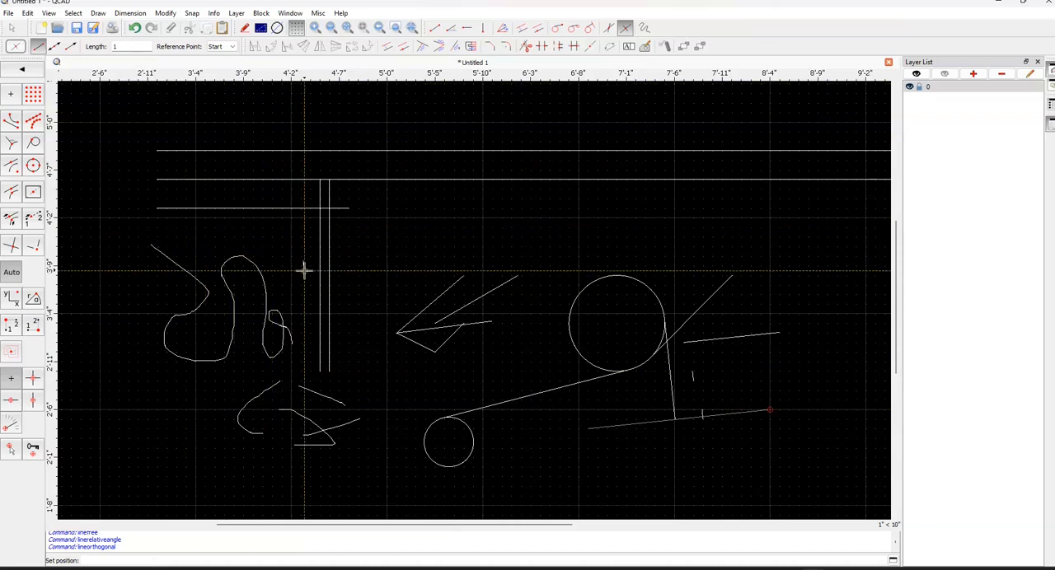
{"action": "mouse_move", "coordinate": [320, 298]}
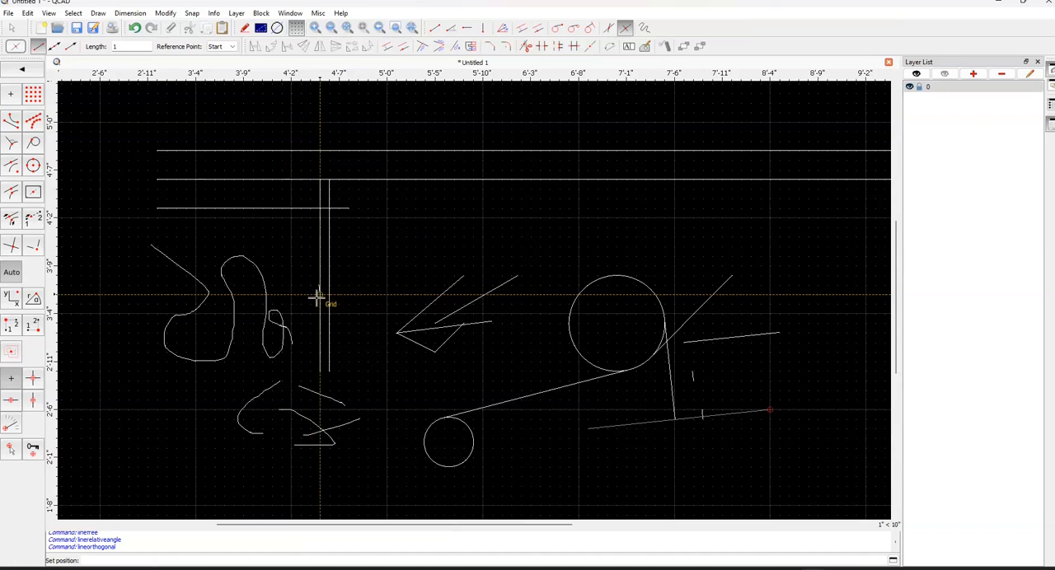
{"action": "mouse_move", "coordinate": [340, 286]}
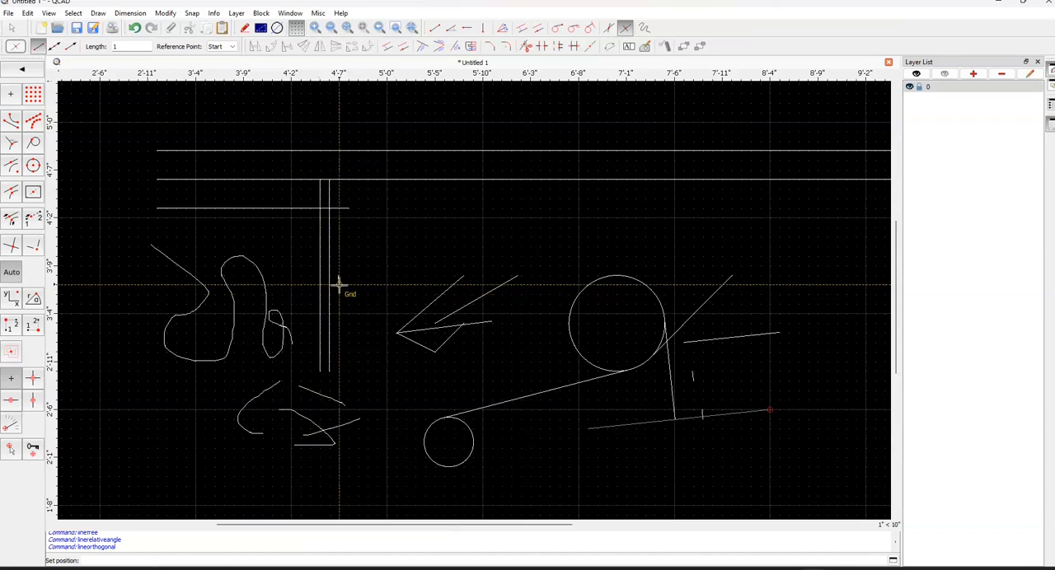
{"action": "mouse_move", "coordinate": [331, 272]}
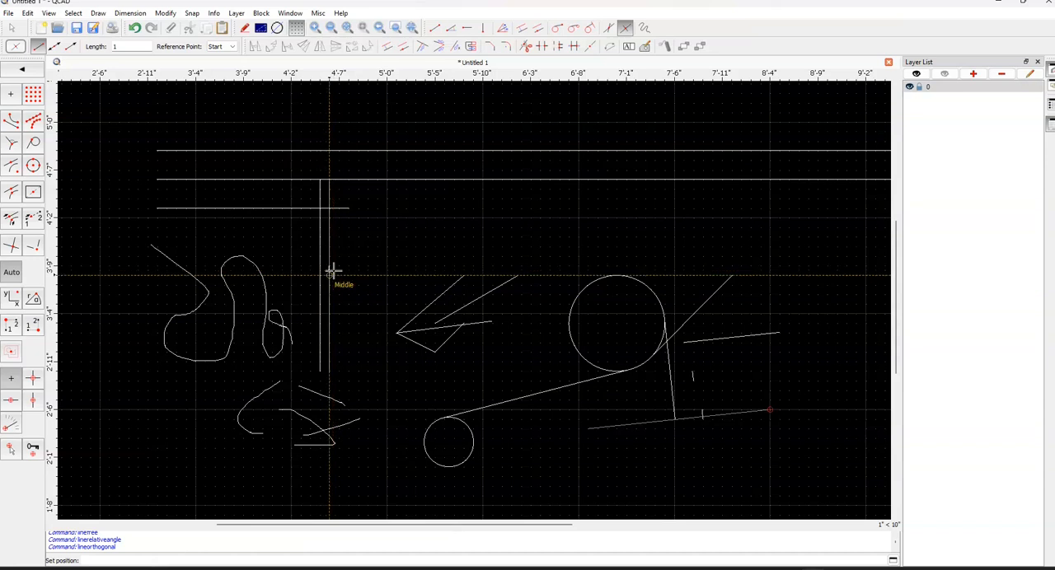
{"action": "mouse_move", "coordinate": [641, 373]}
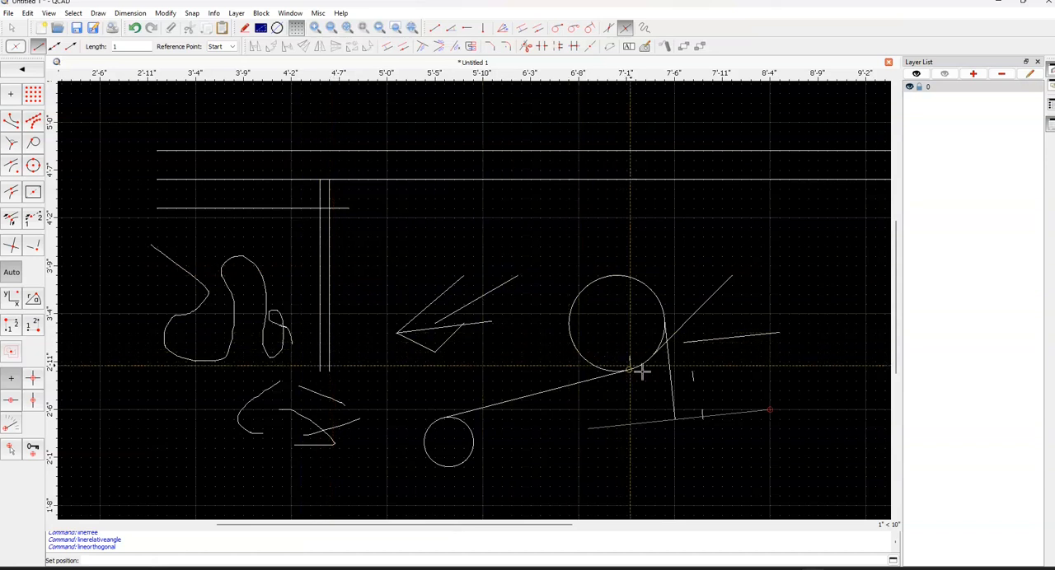